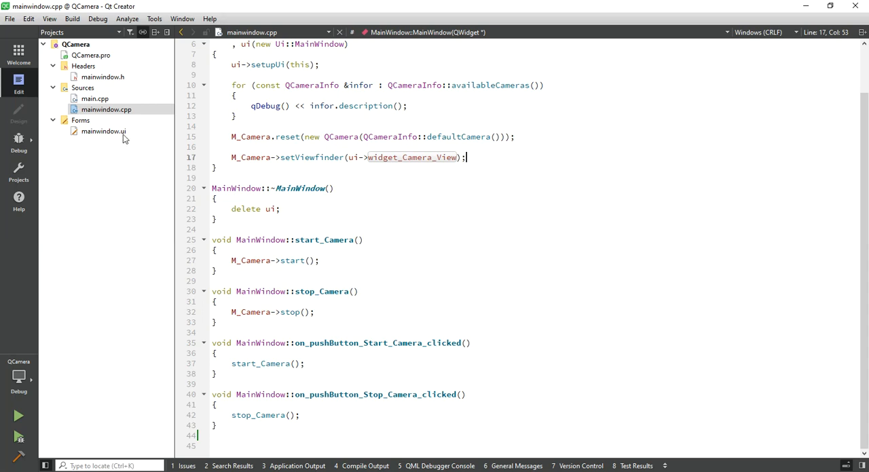
In mainwindow.h, declare QScopedPointer<QCameraImageCapture> M_Camera_Image, int Counter = 0, and QImage ImageFromCamera.
click(103, 76)
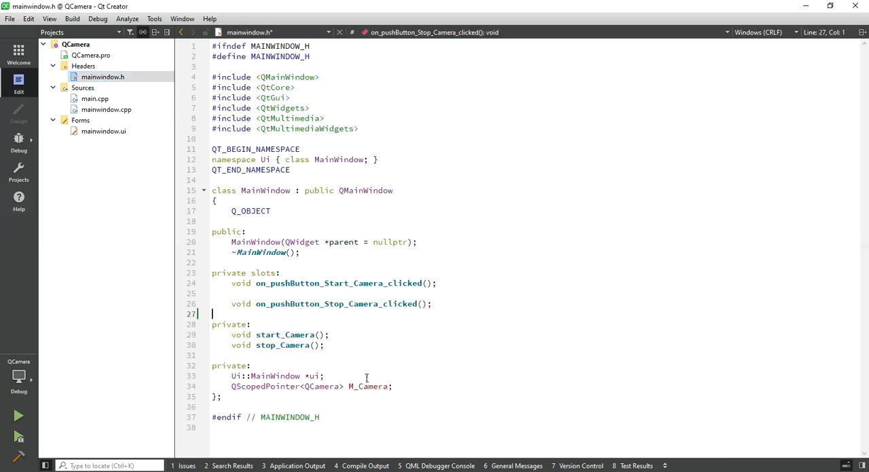
mouse_move(450, 389)
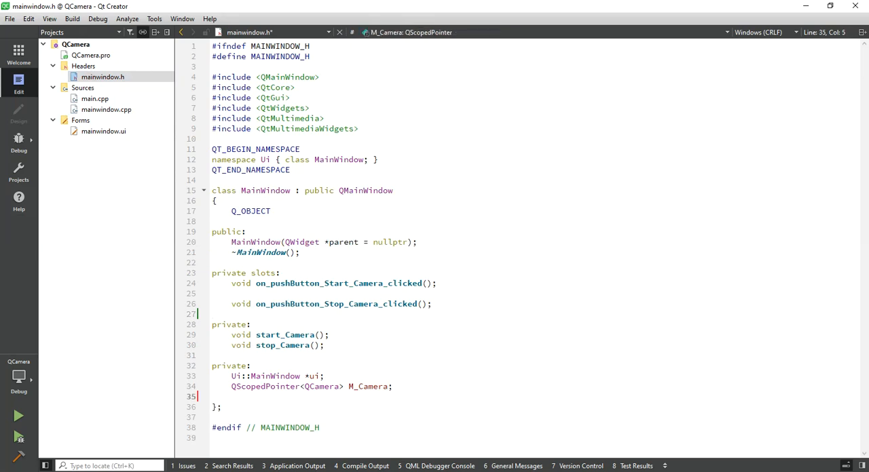
text(QScopedPointer)
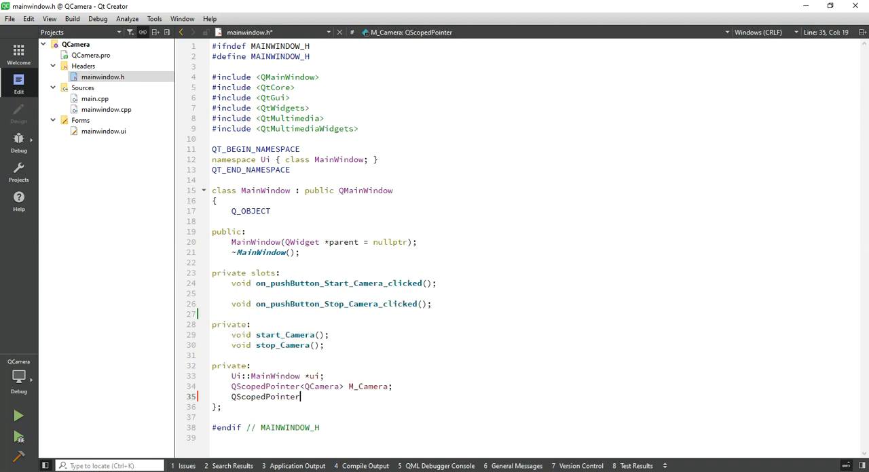
text(<QCameraImageCapture> M_Camera_Image;)
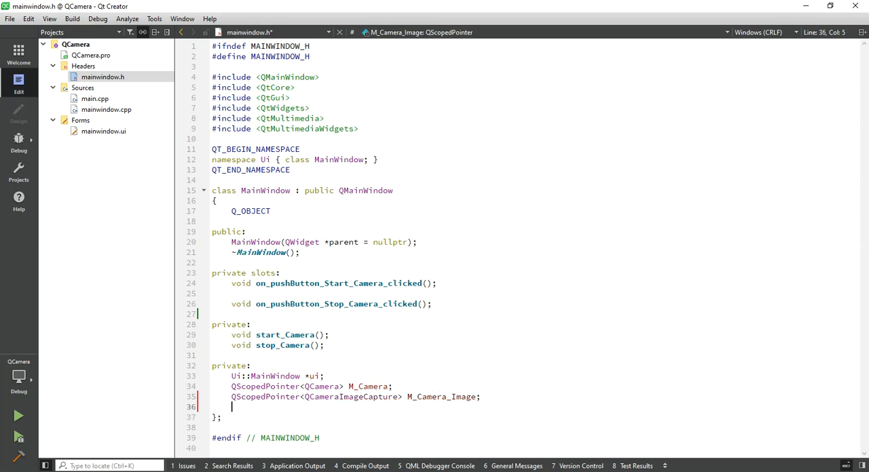
text(int)
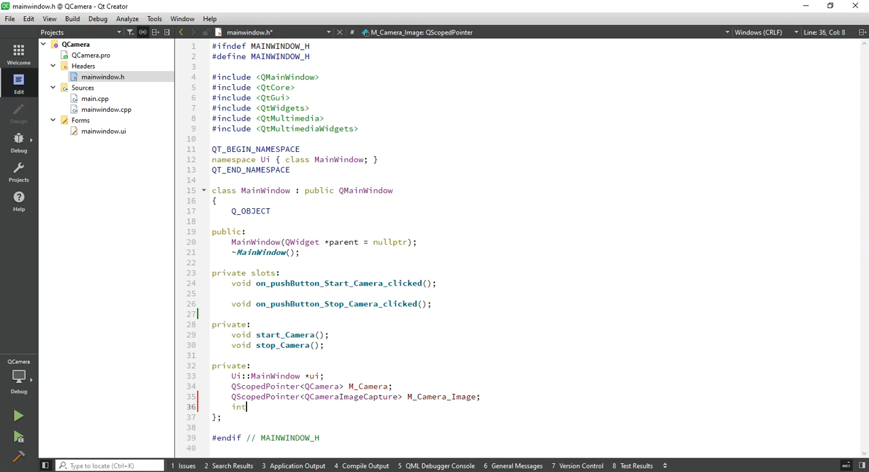
text(Counter = 0)
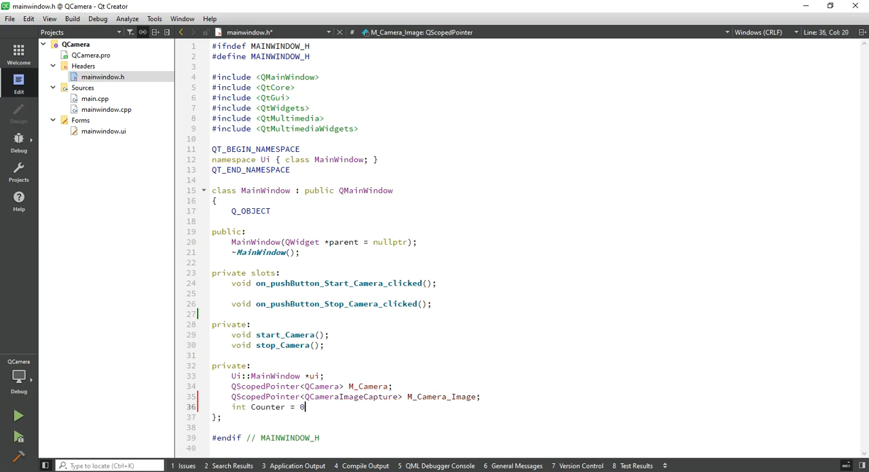
text(;)
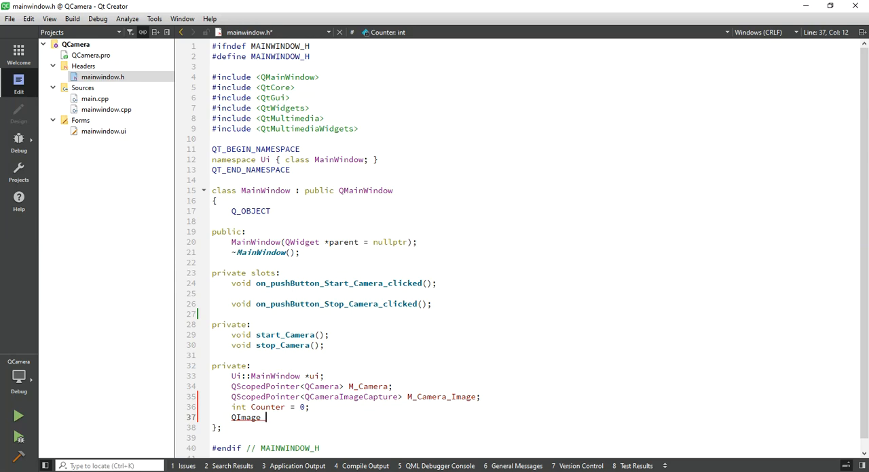
text(Im)
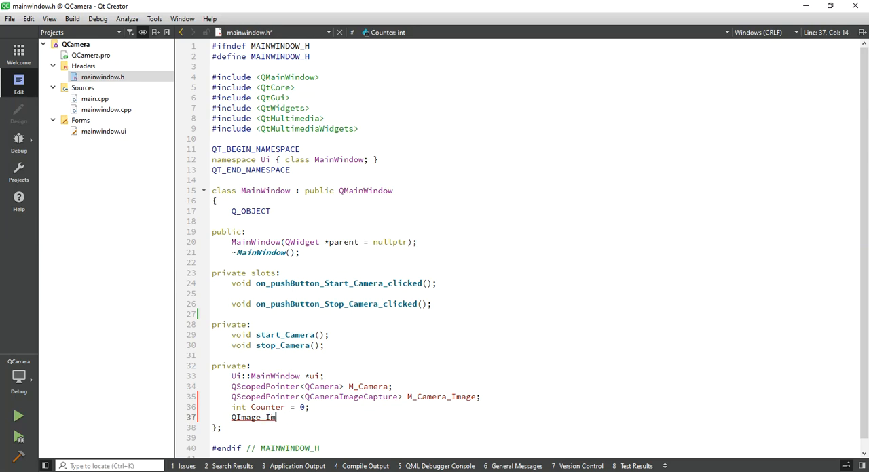
text(ageFrom)
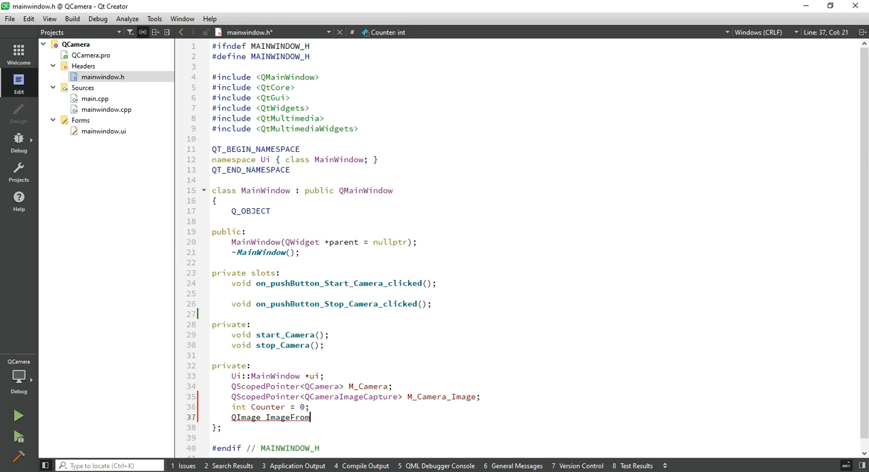
text(Camera;)
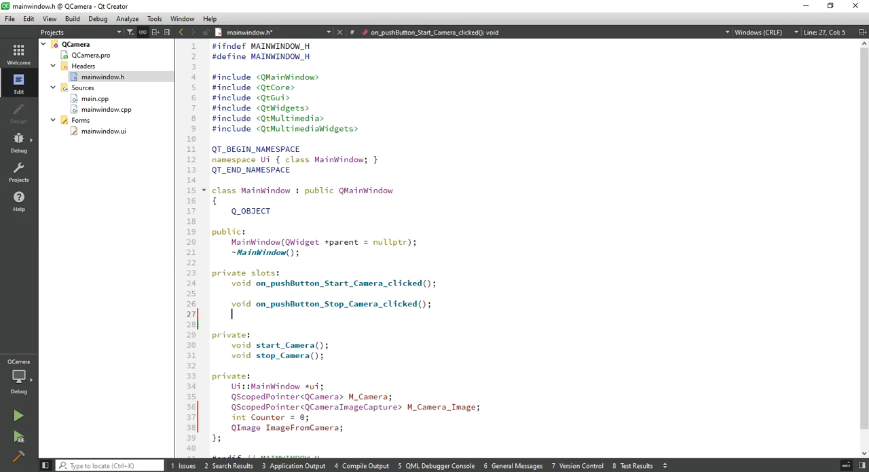
Declare the private slot void imageCaptured(int reqid, const QImage &img).
text(void)
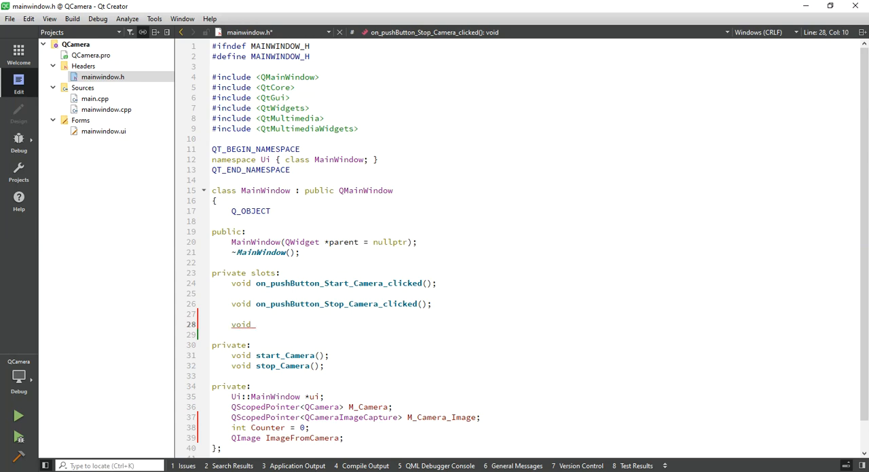
text(imageCap)
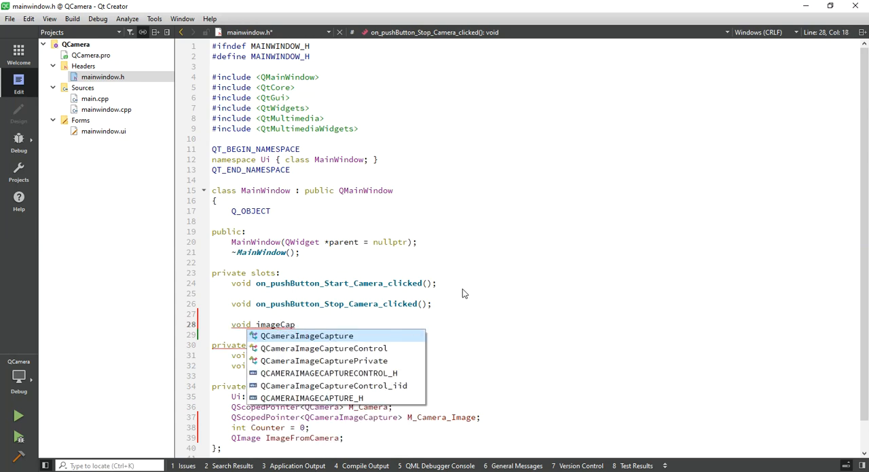
text(tured())
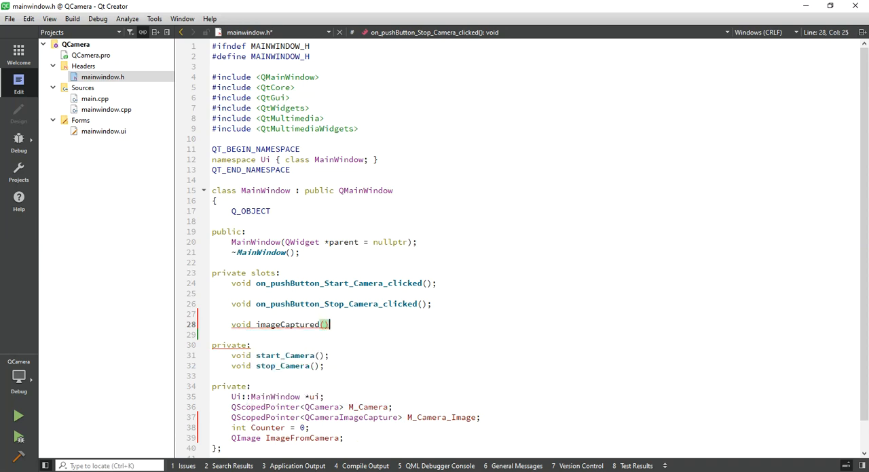
text(i)
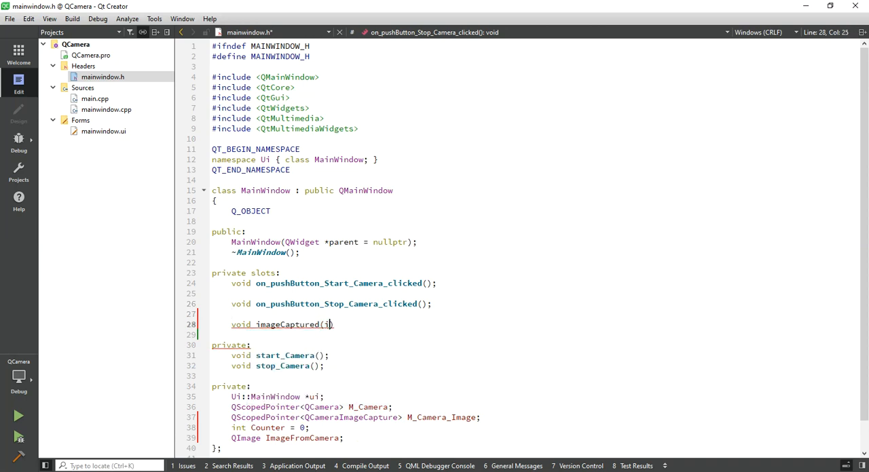
text(int qr)
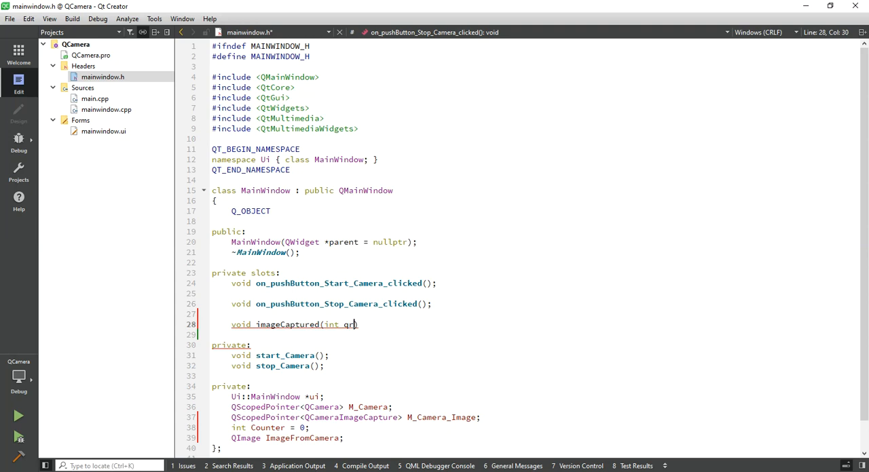
text(eqid, const)
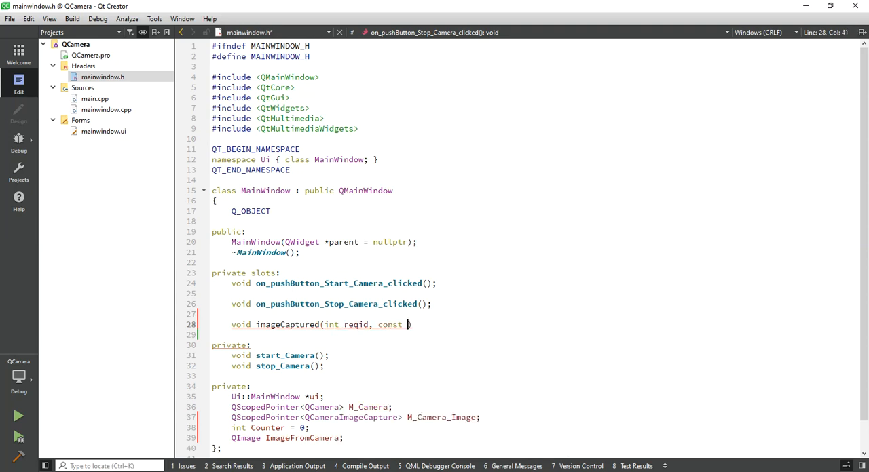
text(Qimage)
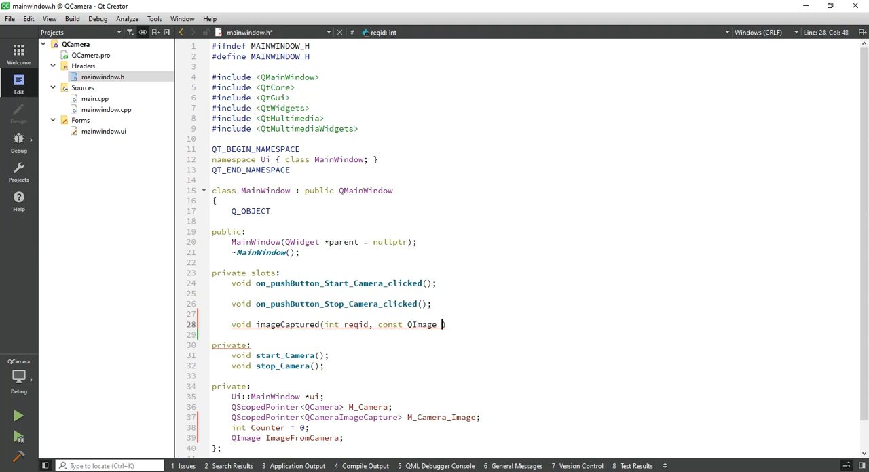
text(&img)
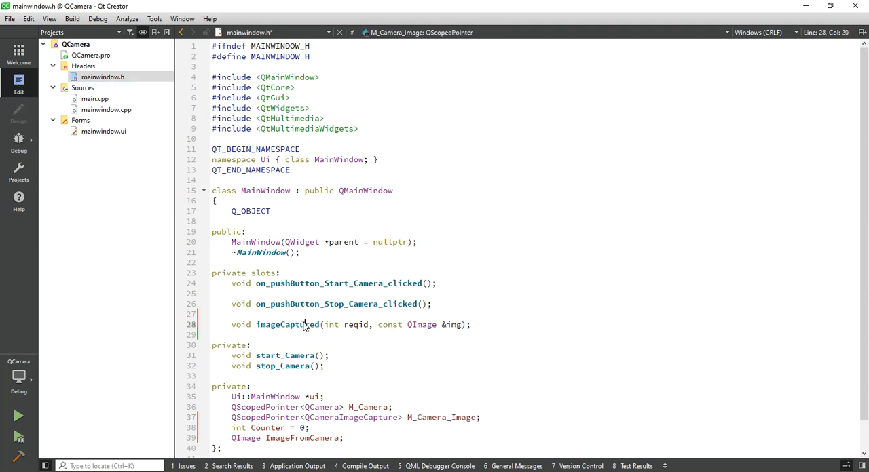
Generate the imageCaptured definition in mainwindow.cpp and open that file.
right_click(302, 324)
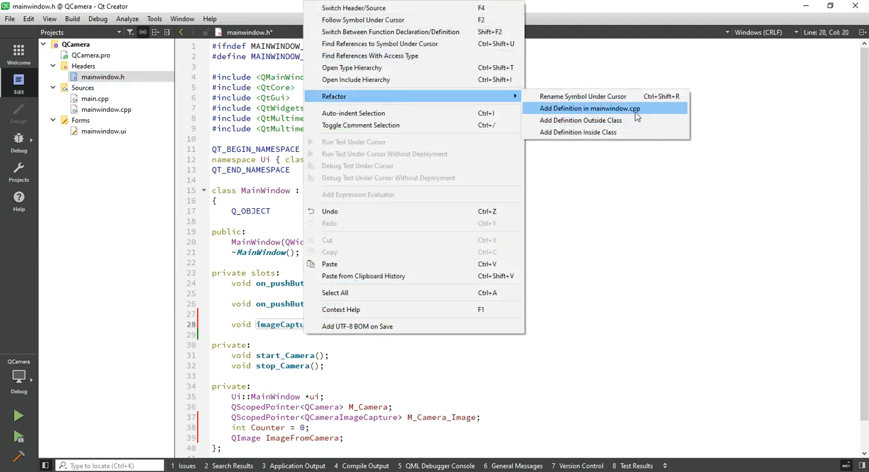
click(581, 108)
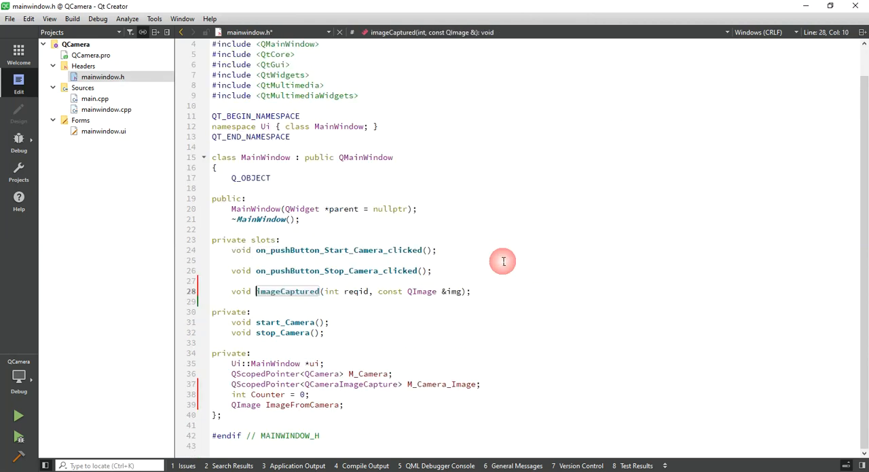
click(106, 110)
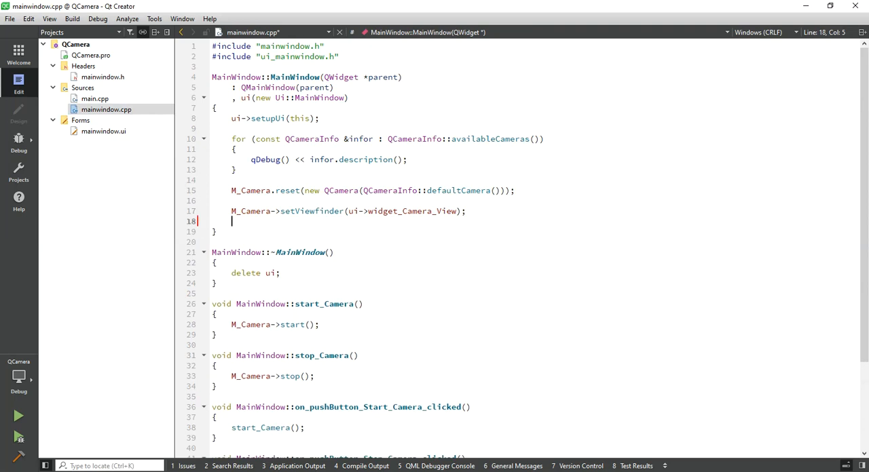
Reset M_Camera_Image to a new QCameraImageCapture on M_Camera.data().
text(M_Camera_Image.re)
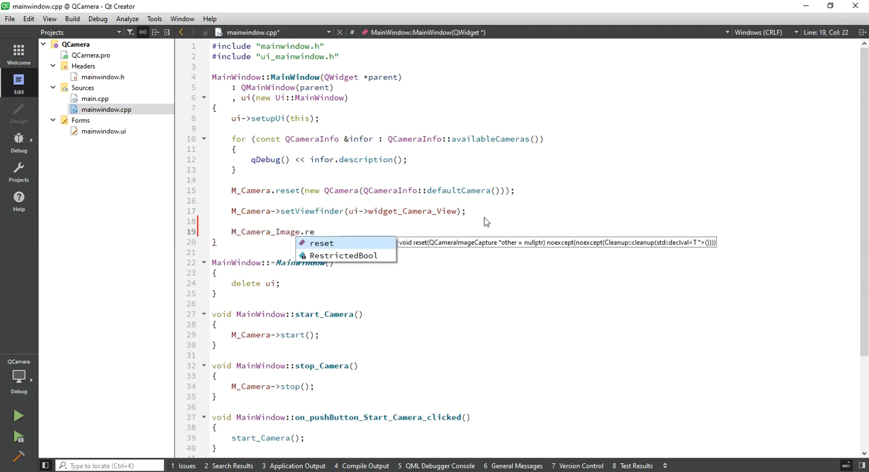
text(set(new);)
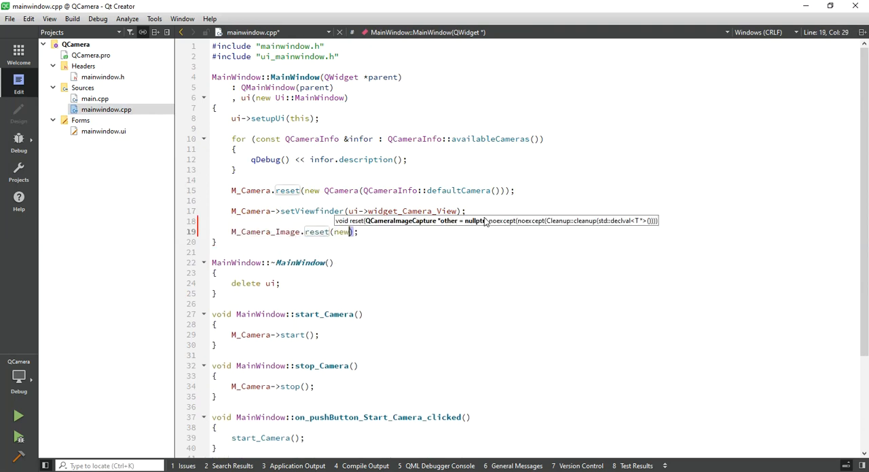
text(QCameraImageCapture()
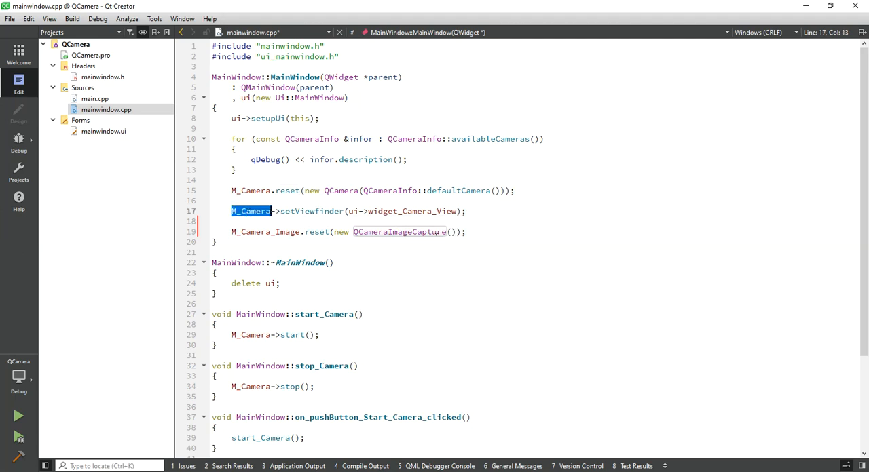
text(M_Camera.da)
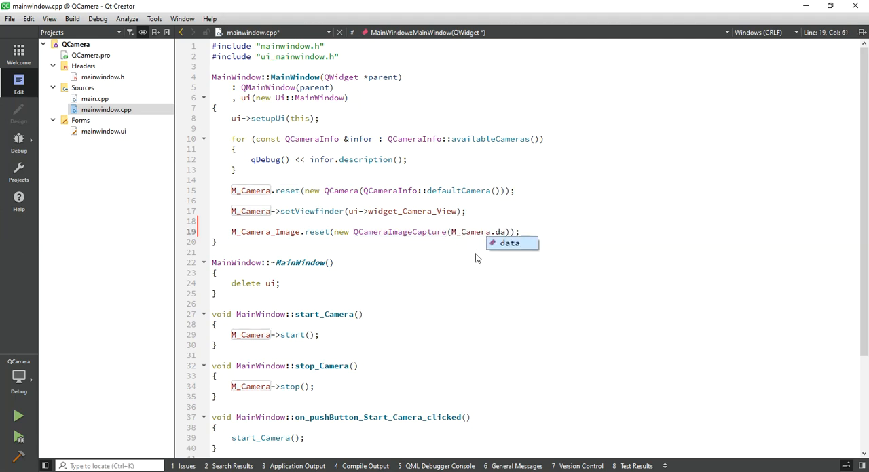
key(Enter)
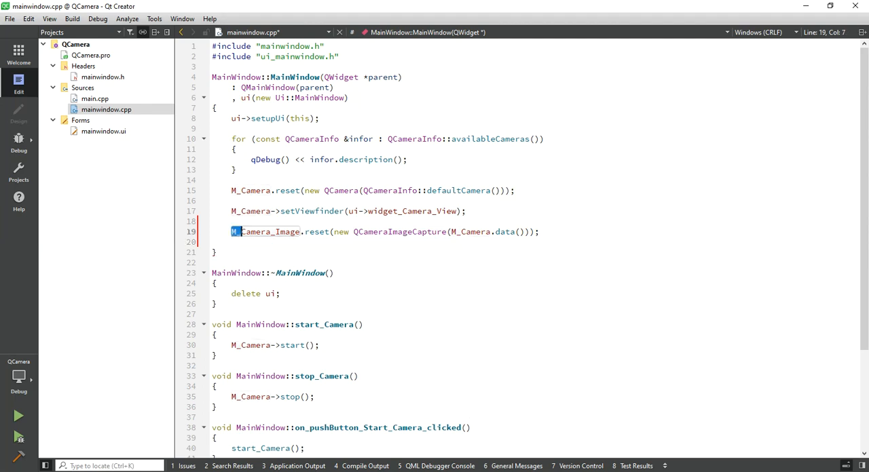
Set M_Camera_Image's capture destination to QCameraImageCapture::CaptureToFile.
text(M_Camera_Image)
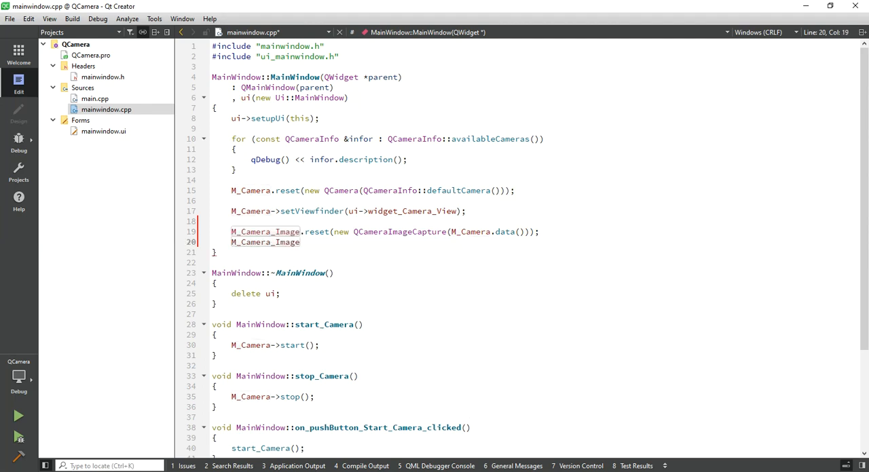
text(->set)
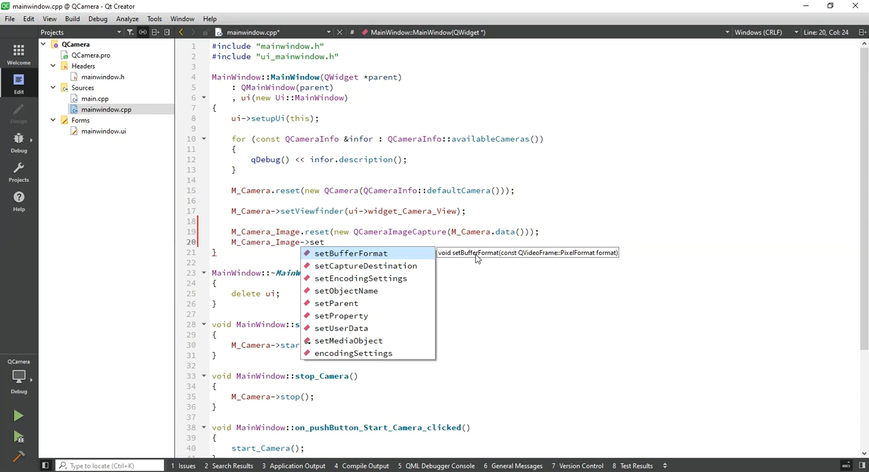
click(354, 265)
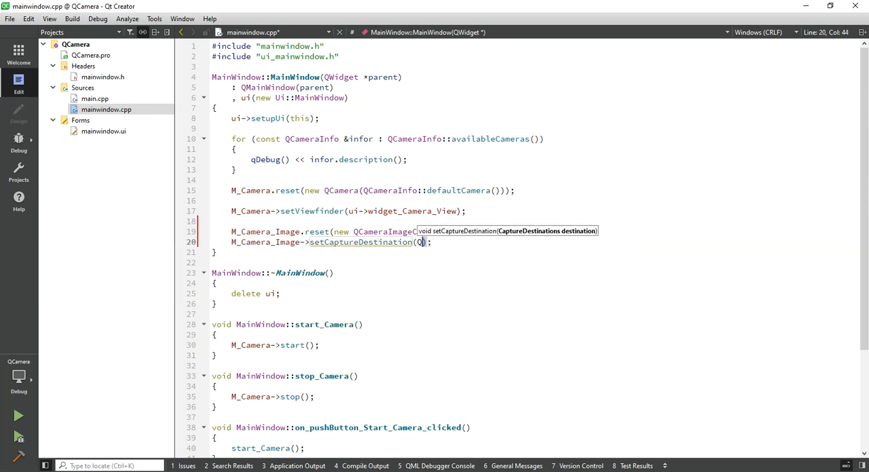
text(QCamera)
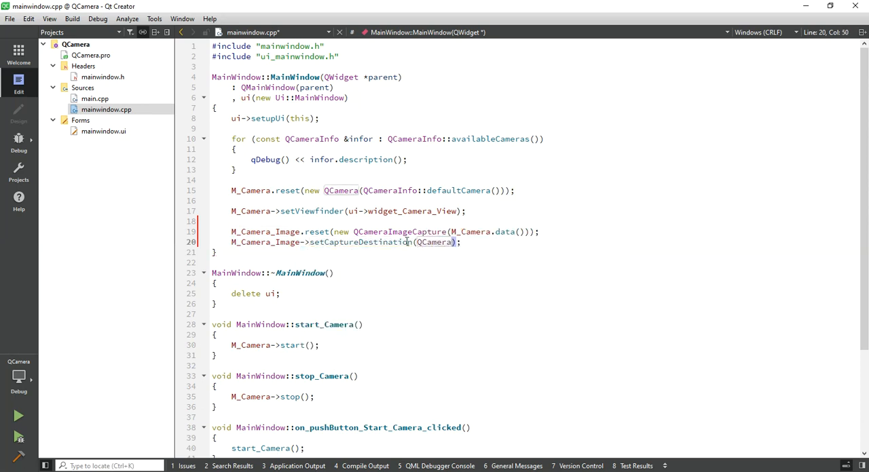
text(ImageCapture::Ca)
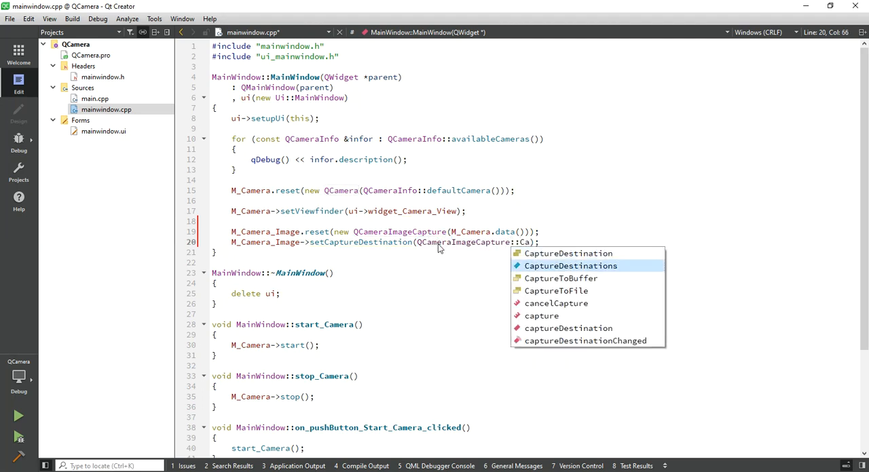
click(555, 291)
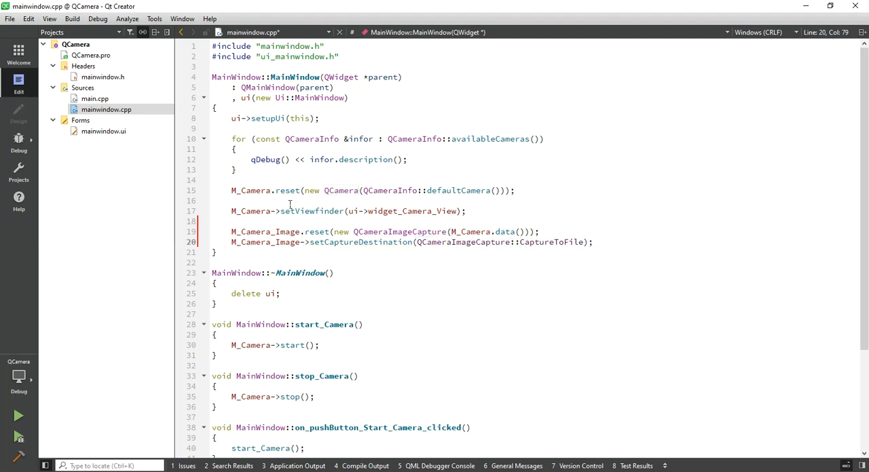
Connect M_Camera_Image.data()'s imageCaptured signal to &MainWindow::imageCaptured in the constructor.
text(onnect(M_Camera_Image)
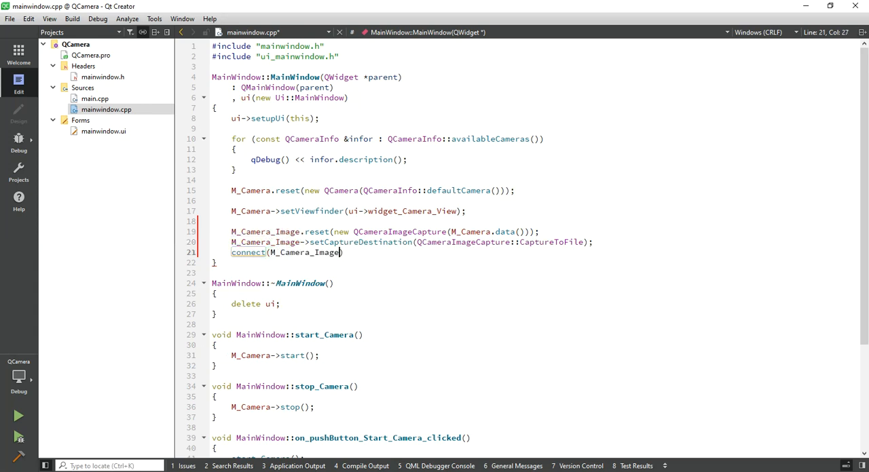
text(,)
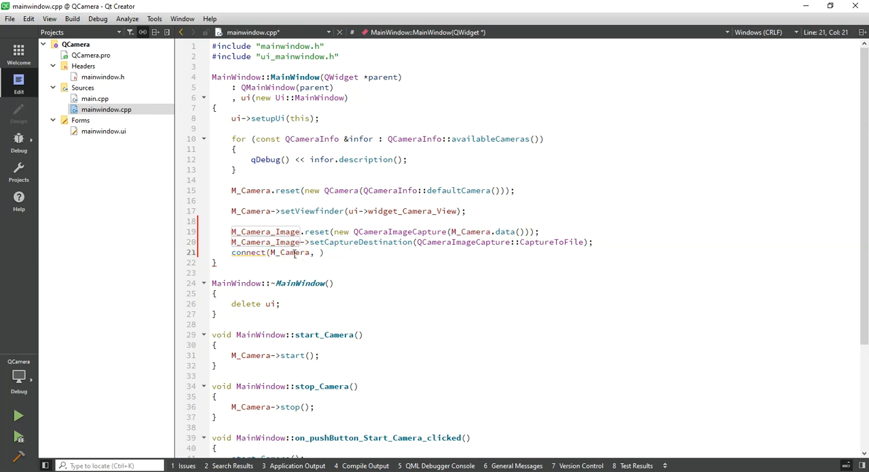
text(_Image)
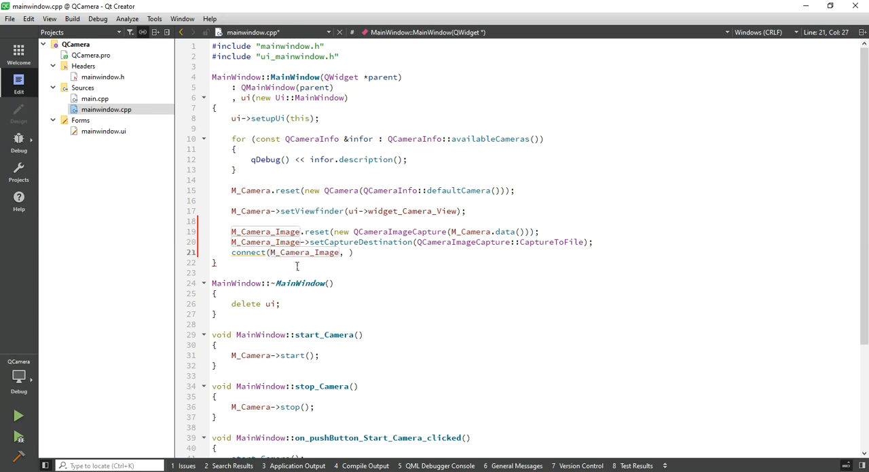
text(.data())
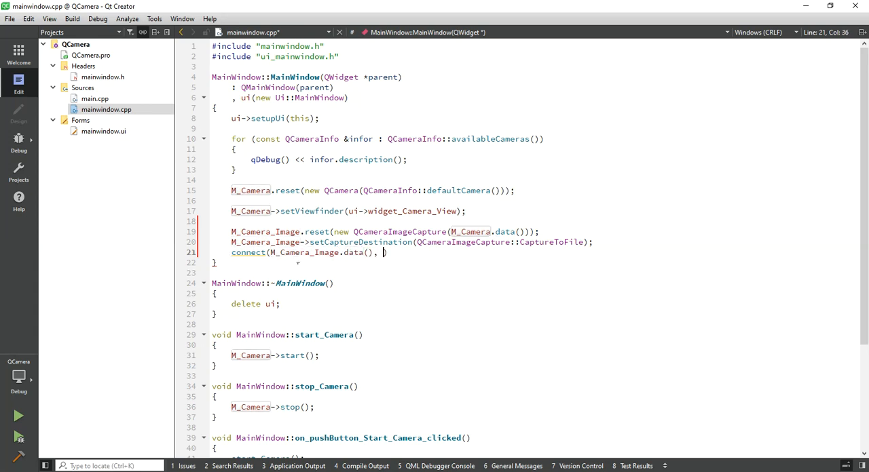
text(&)
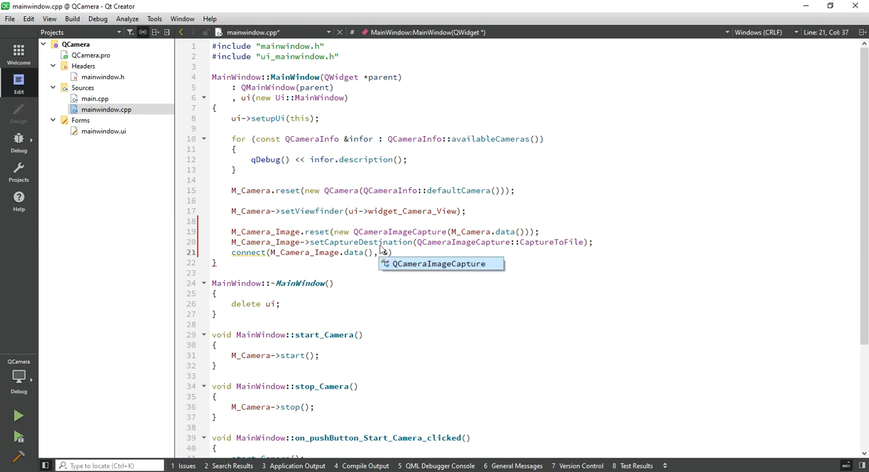
text(&)
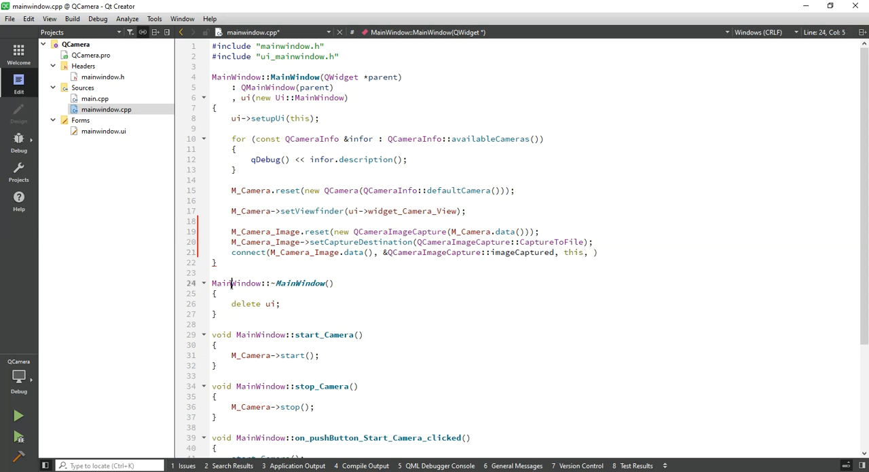
click(591, 253)
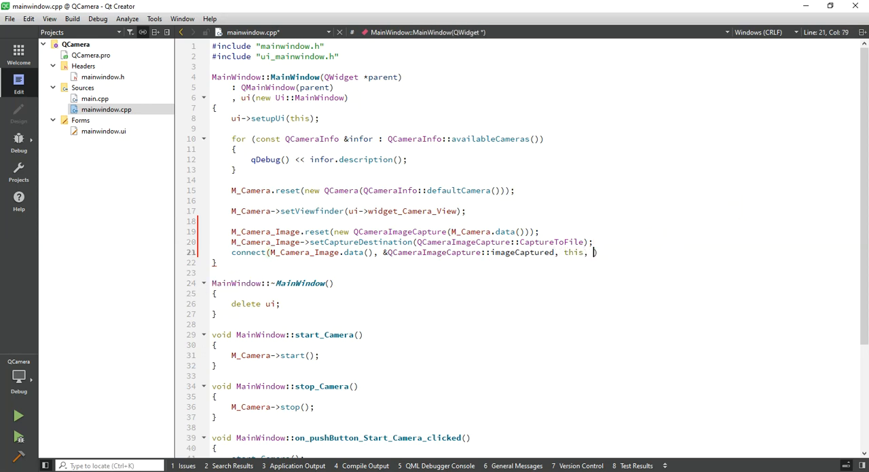
text(&MainWindow::)
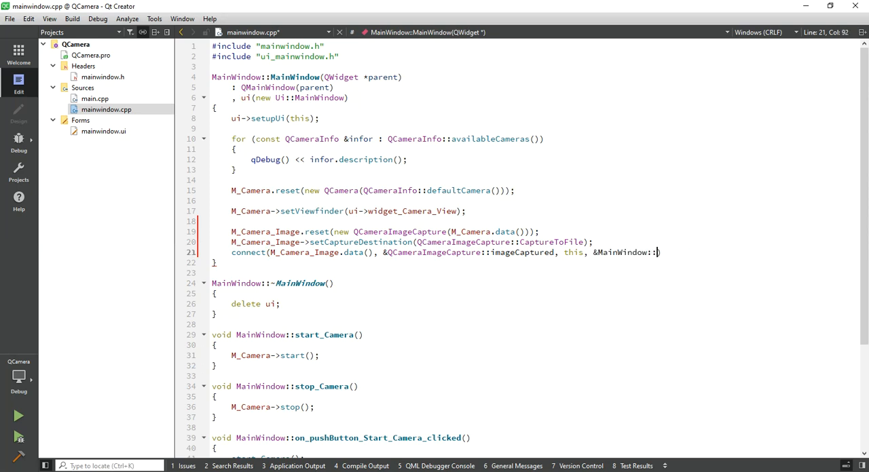
text(im)
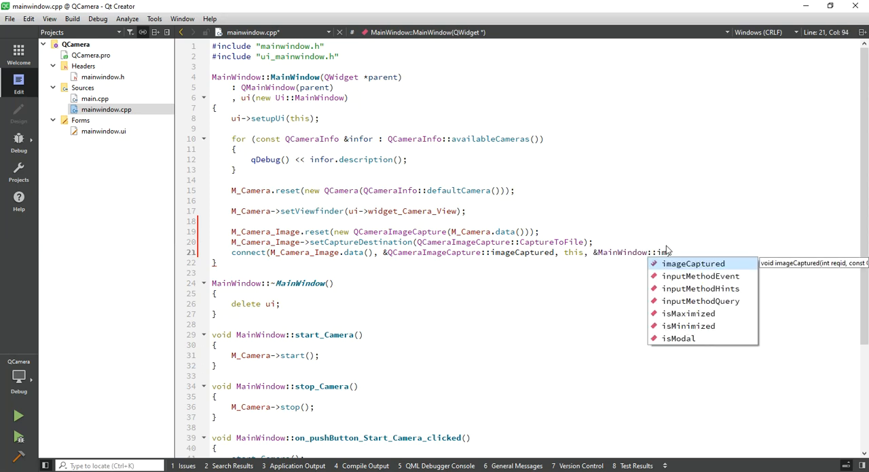
key(Tab)
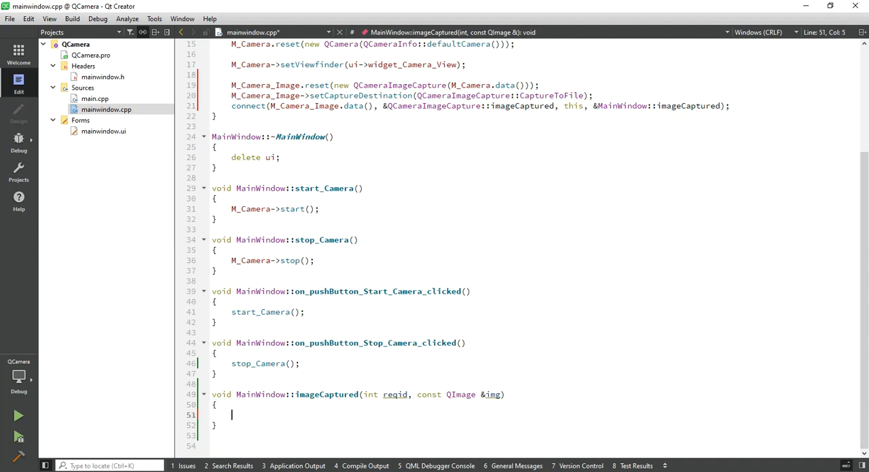
Add Q_UNUSED(reqid); as the first line of MainWindow::imageCaptured.
text(Q)
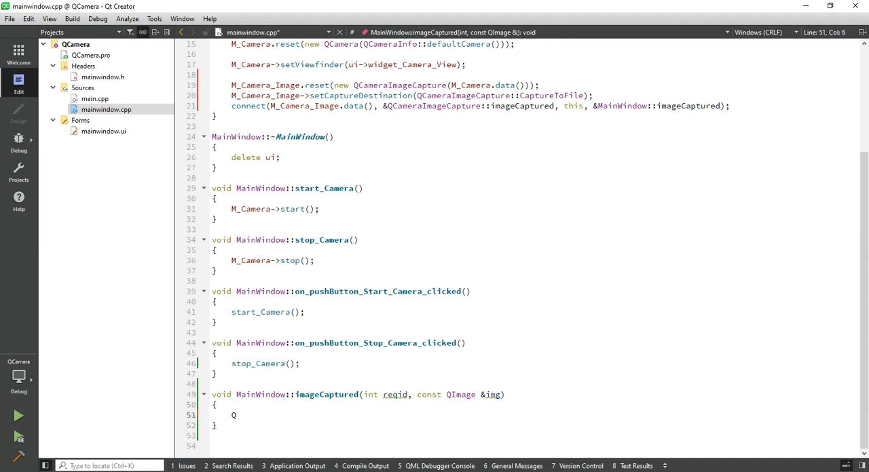
text(_UN)
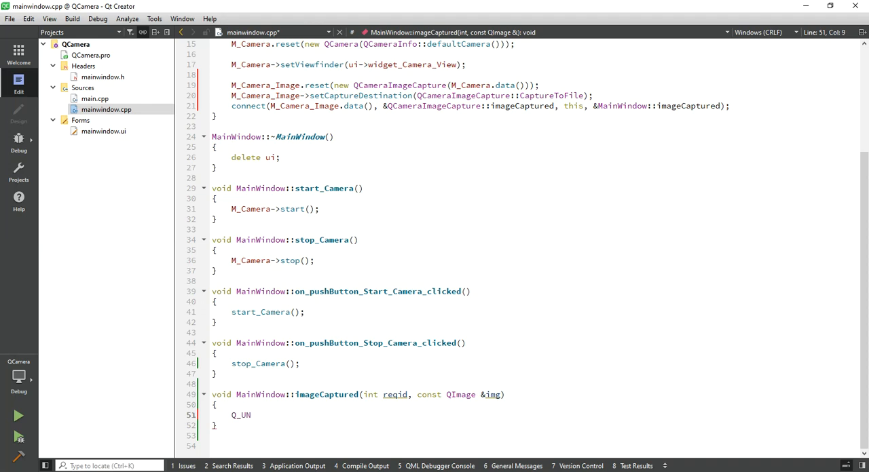
text(USED)
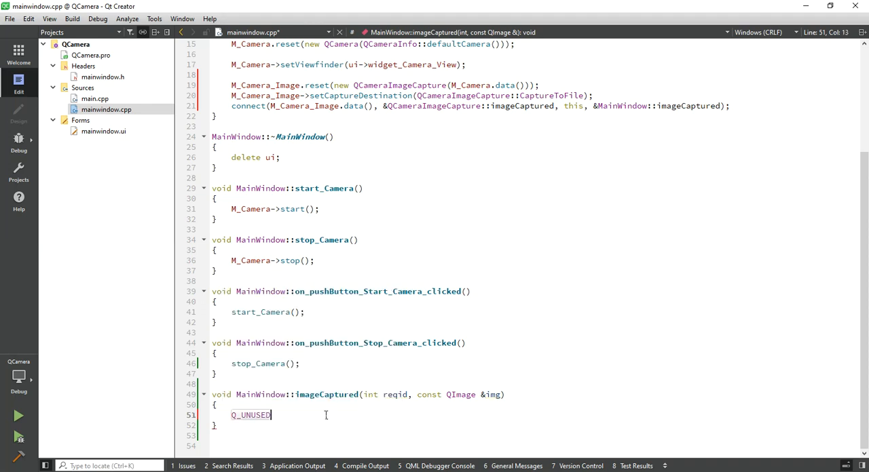
text((reqid))
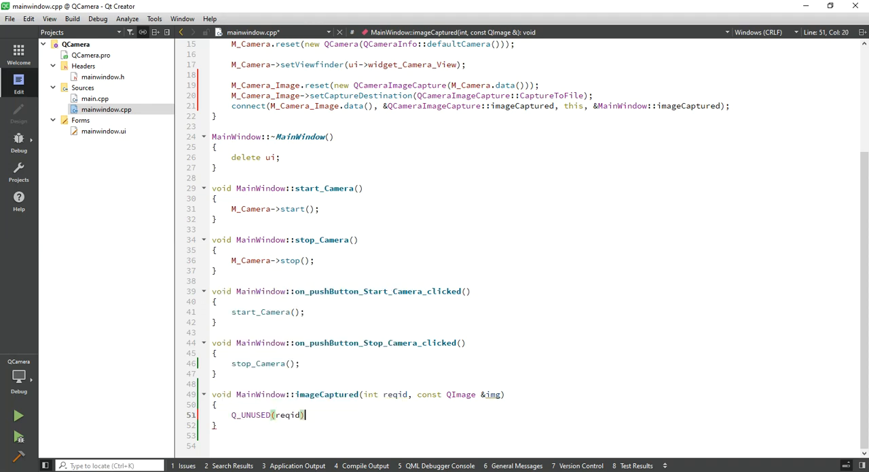
text(;)
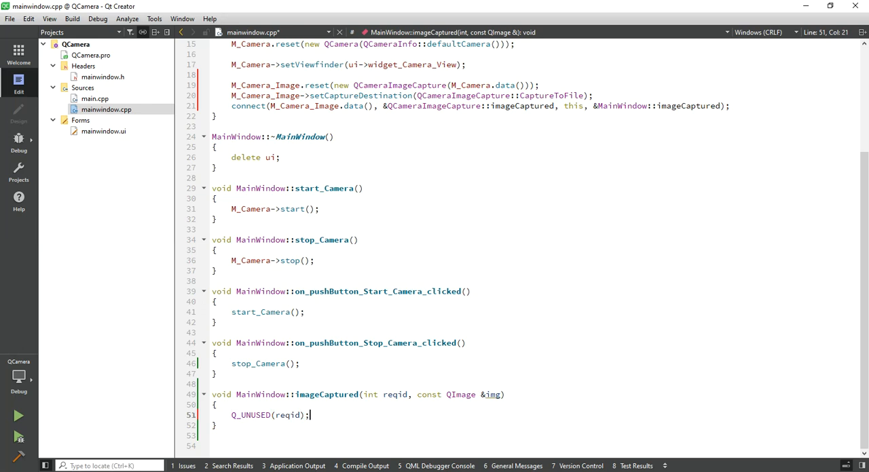
Start assigning ImageFromCamera = img.scaled(...) in imageCaptured.
text(Q)
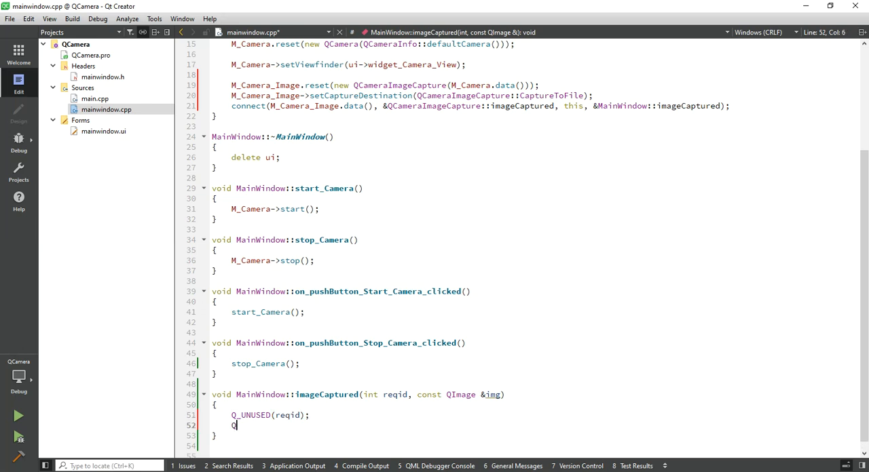
text(Image)
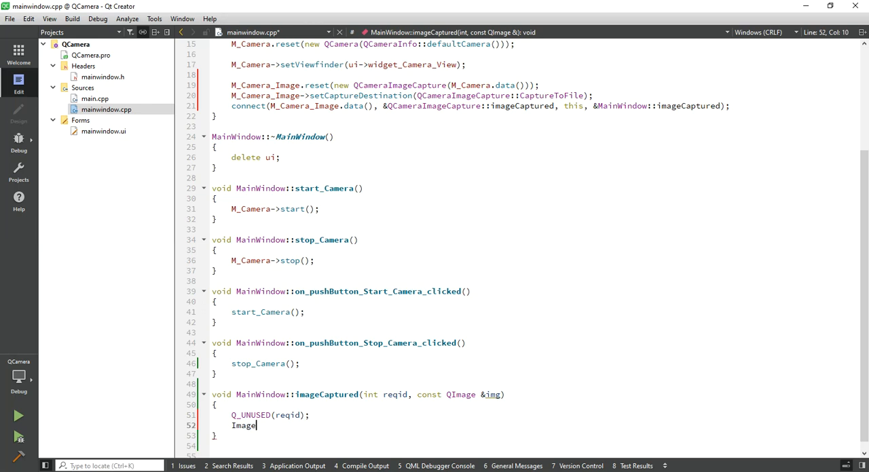
text(FromCamera)
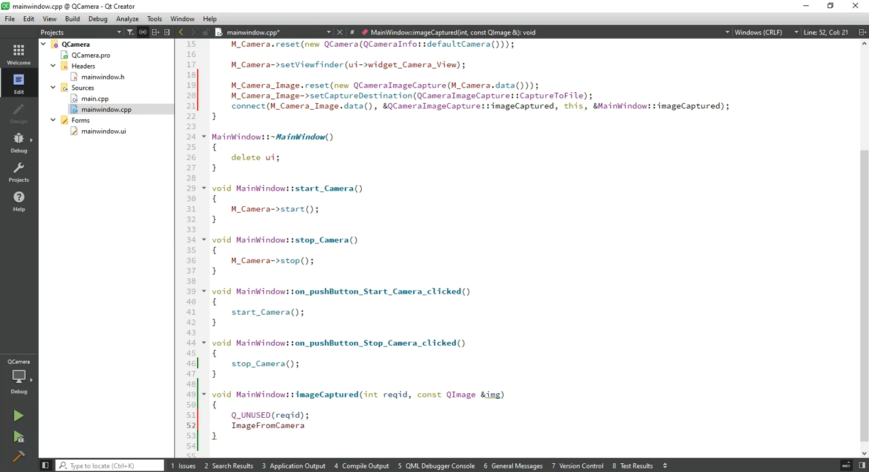
text(=)
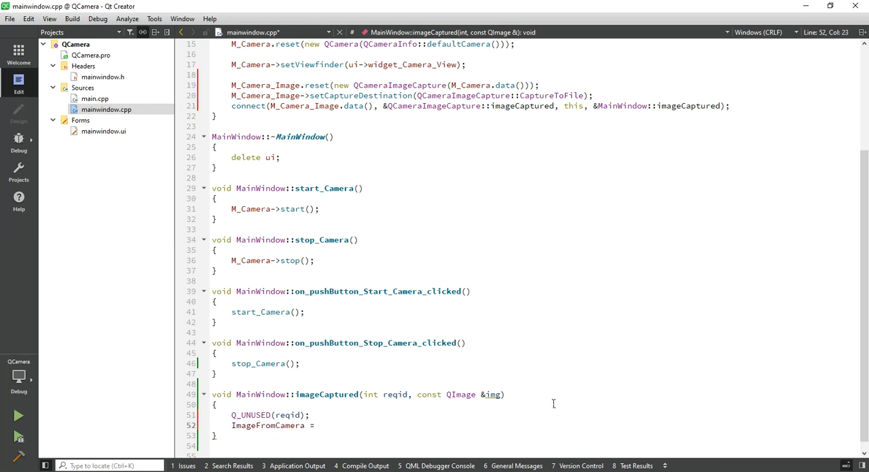
text(img)
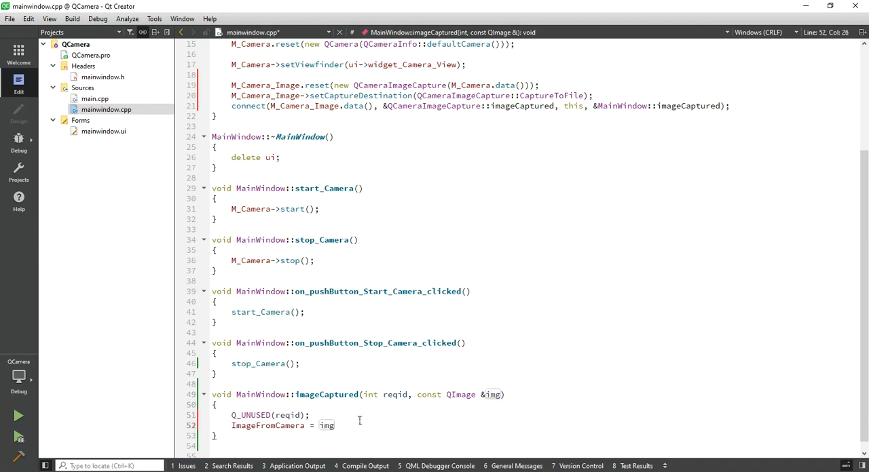
text(.scaled(ui-)
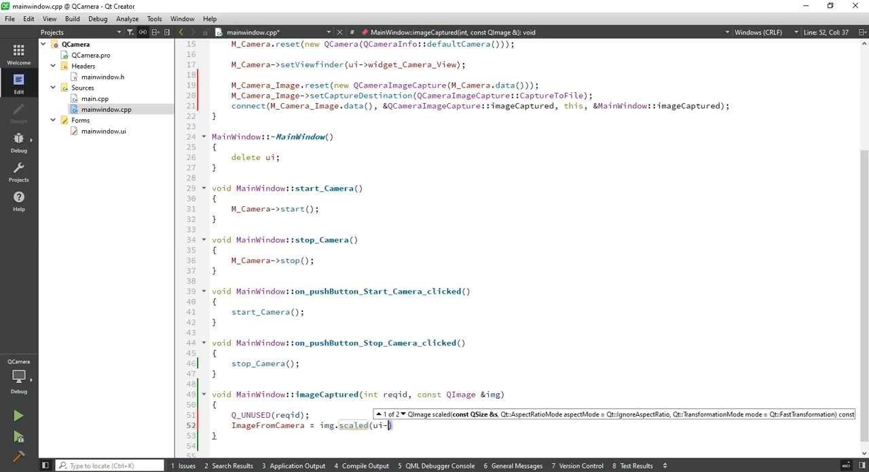
text(>)
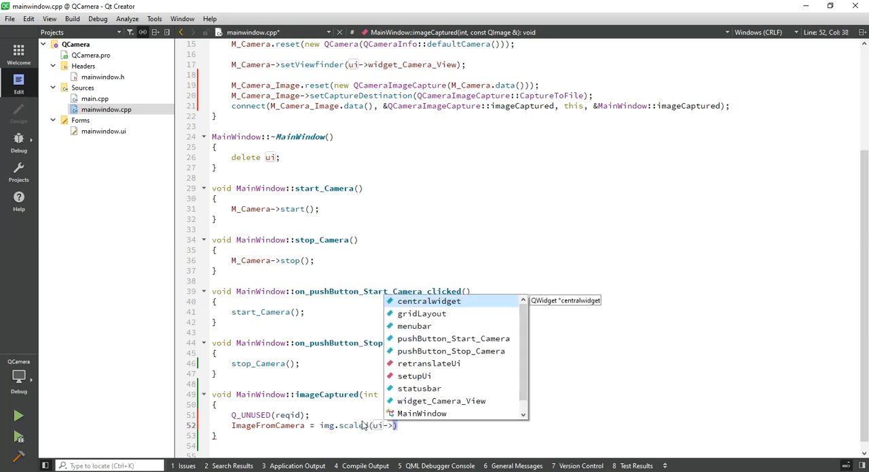
Scale to widget_Camera_View->size() with Qt::KeepAspectRatio and Qt::SmoothTransformation.
click(443, 401)
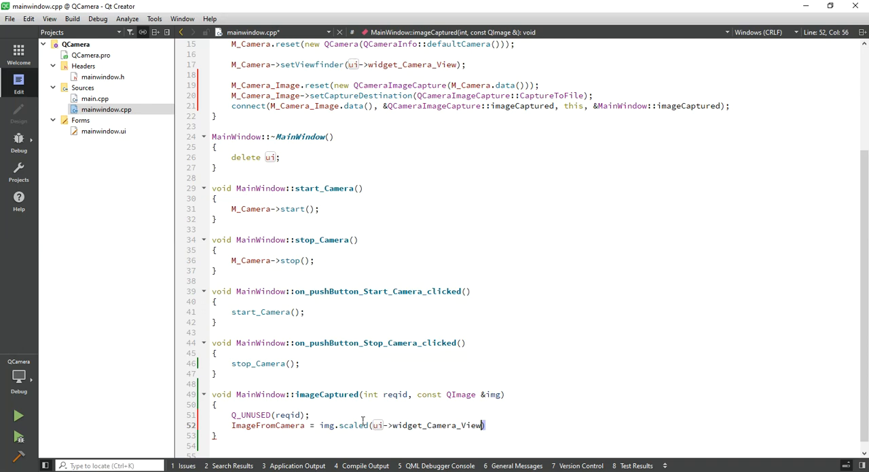
text(->s)
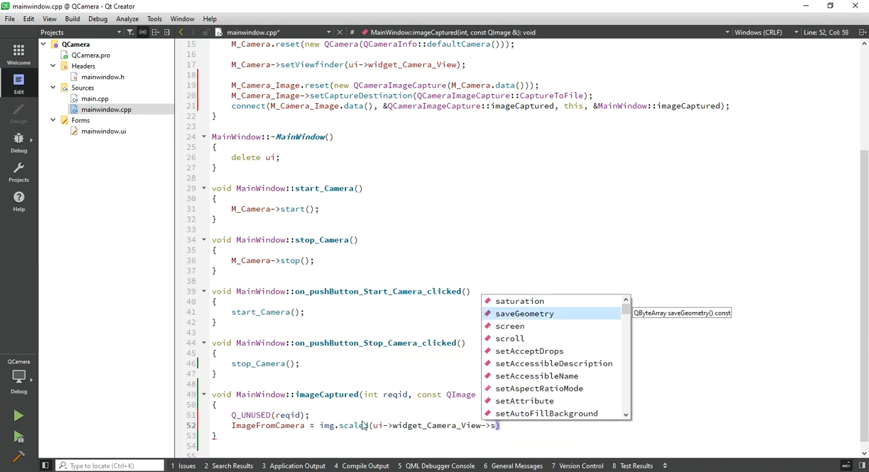
text(ize())
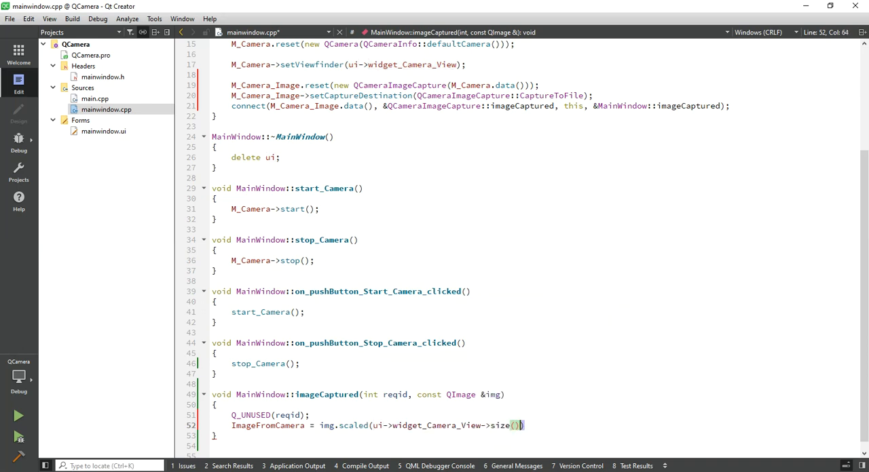
text(, Qt)
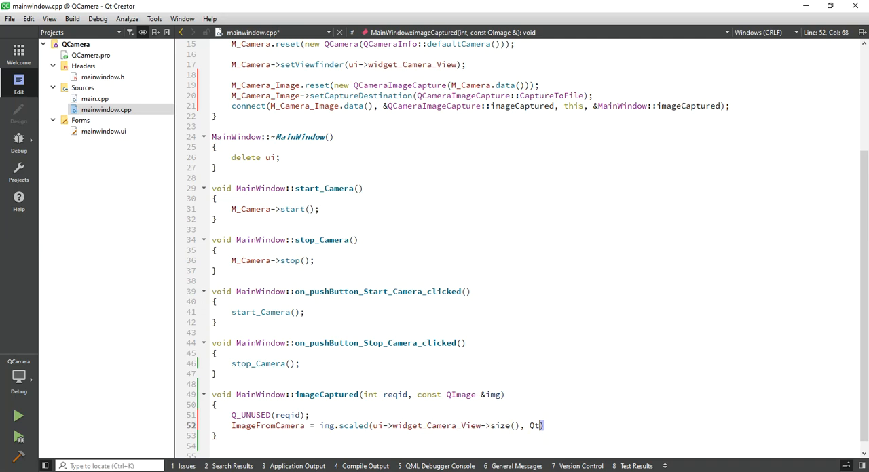
text(::KeepAspectRatio)
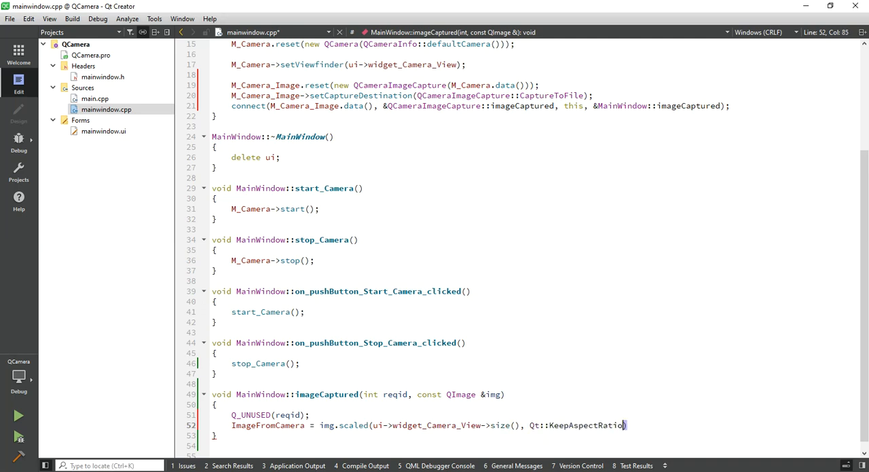
text(,Qt::Smoo)
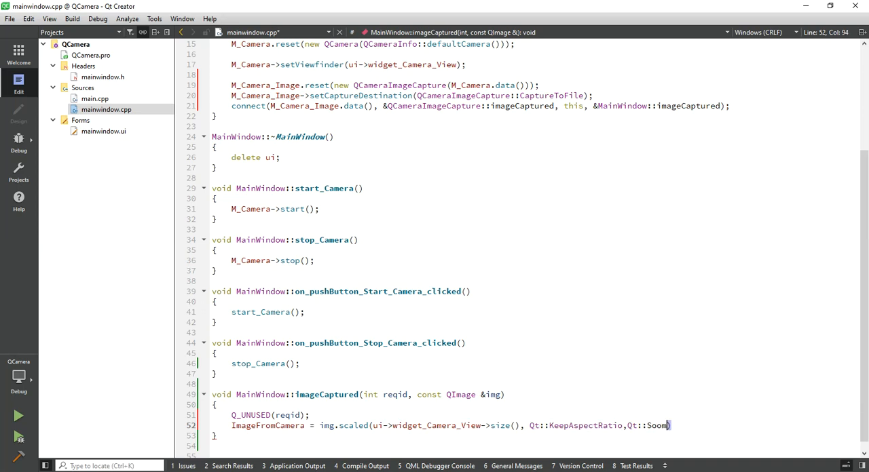
key(Backspace)
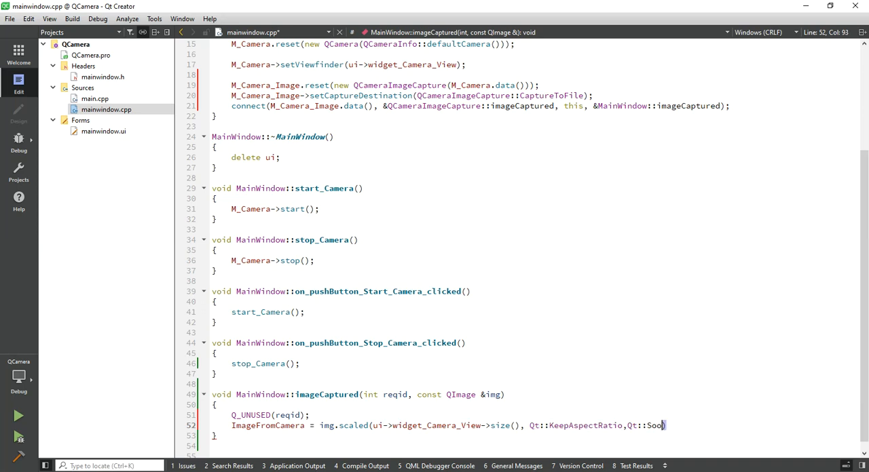
text(SmoothTransformation)
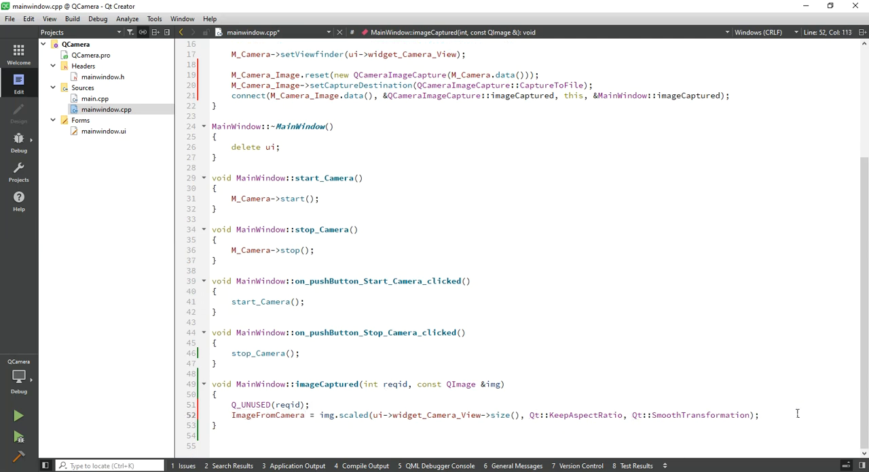
Build QString ImagePath from QCoreApplication::applicationDirPath() + "/Image" + QString::number(Counter).
text(QString ImageP)
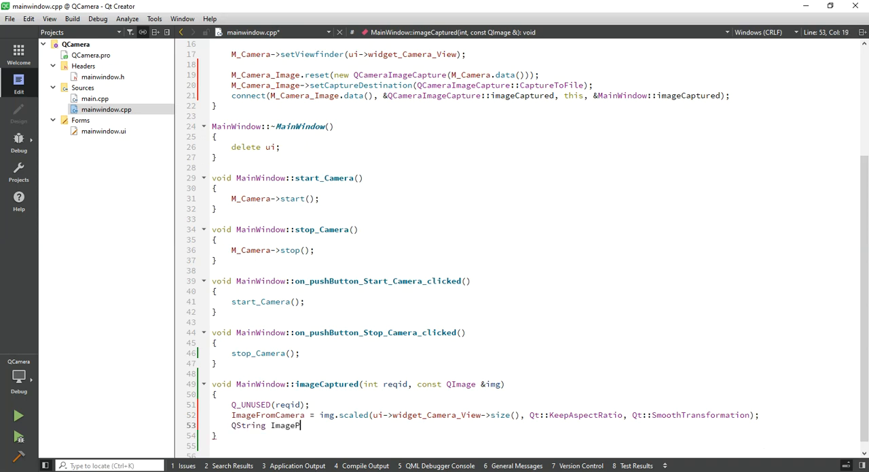
text(ath =)
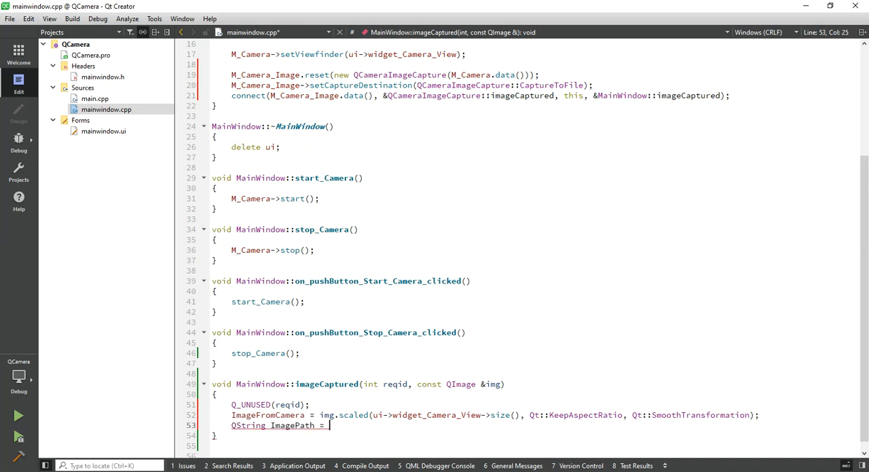
text(QCorea)
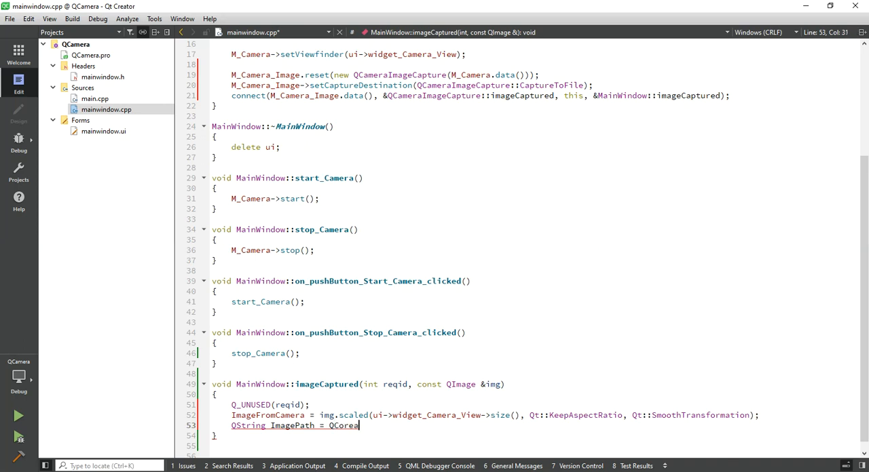
text(pplication)
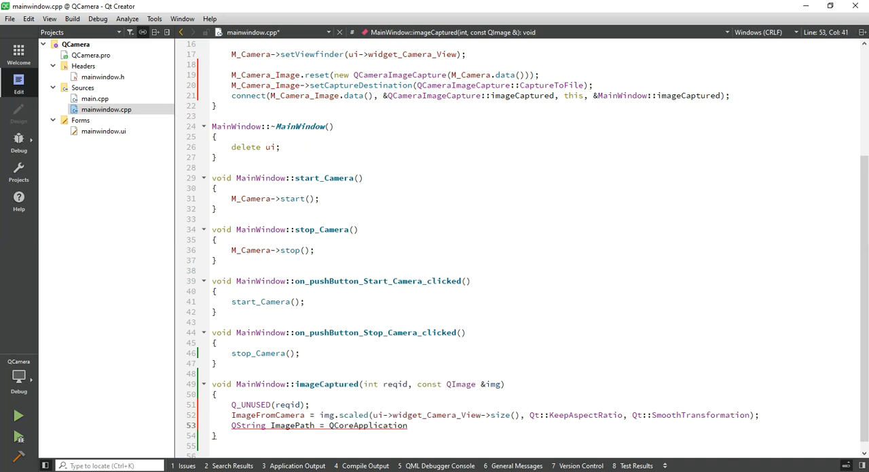
text(::applicationDirPath())
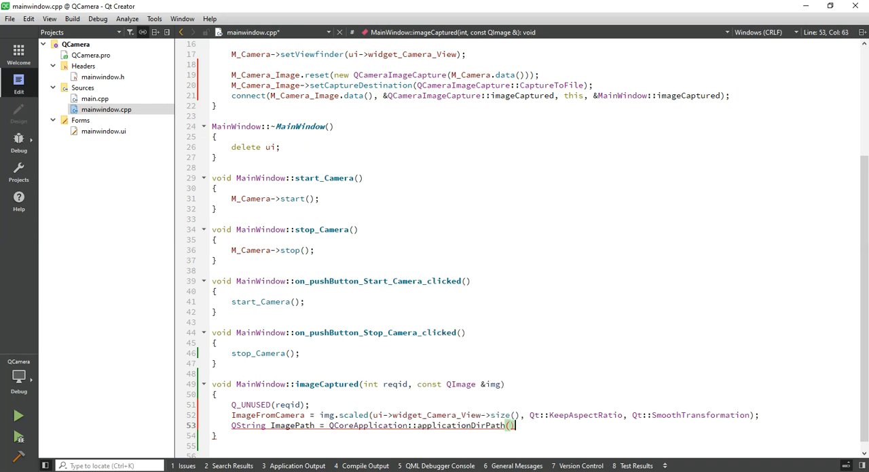
text(+ "/)
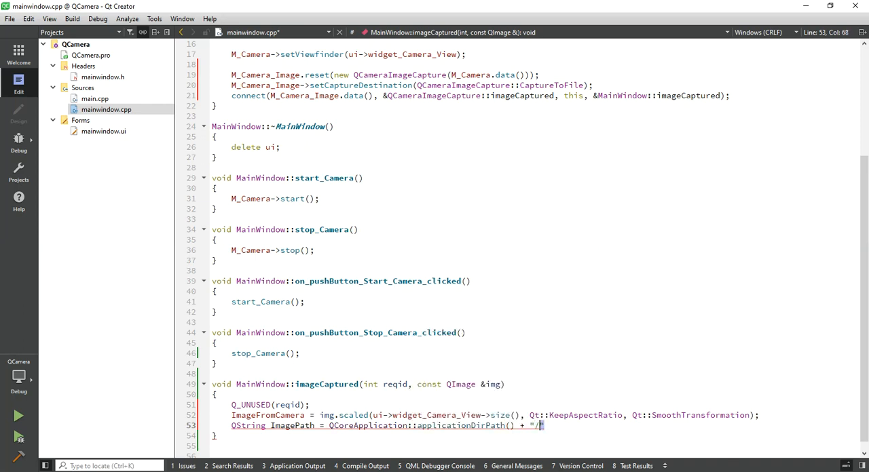
text(Image)
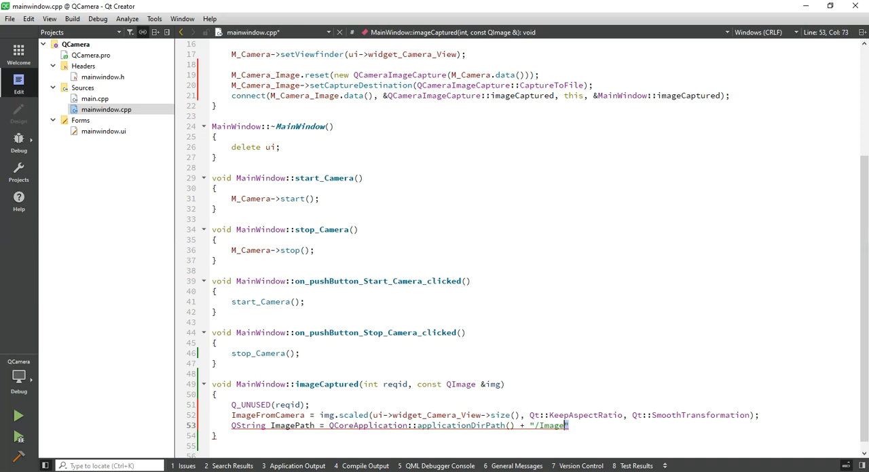
text("+)
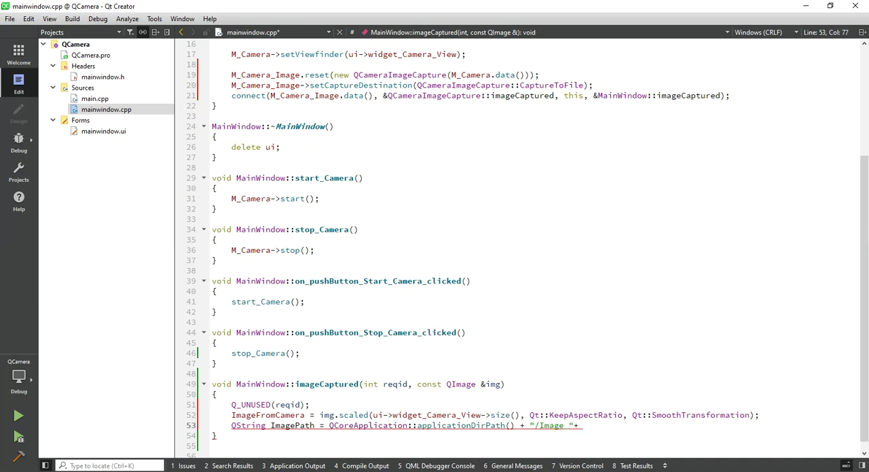
text(QString::n)
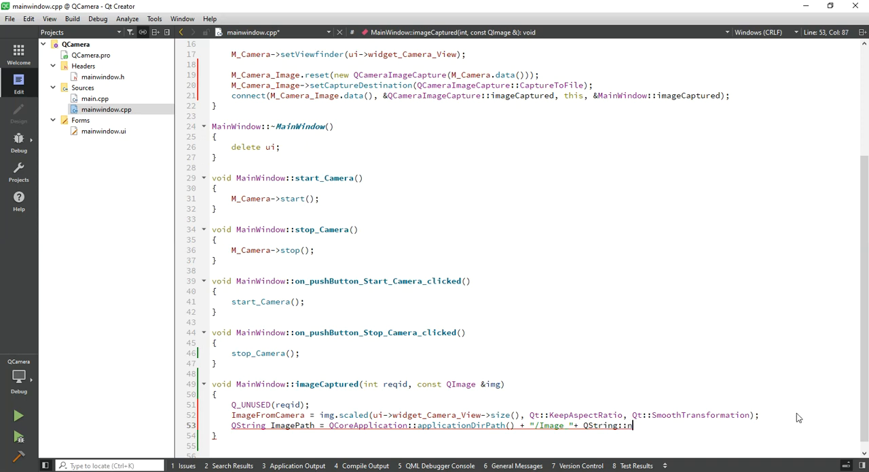
text(umber())
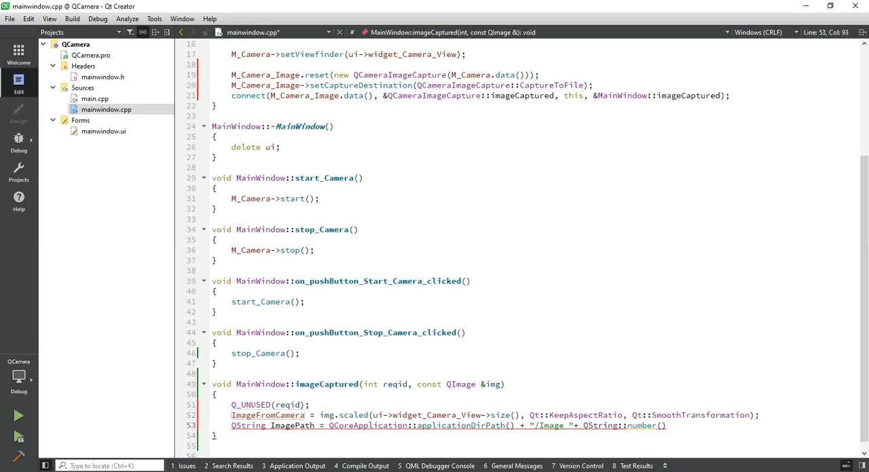
text(Coun)
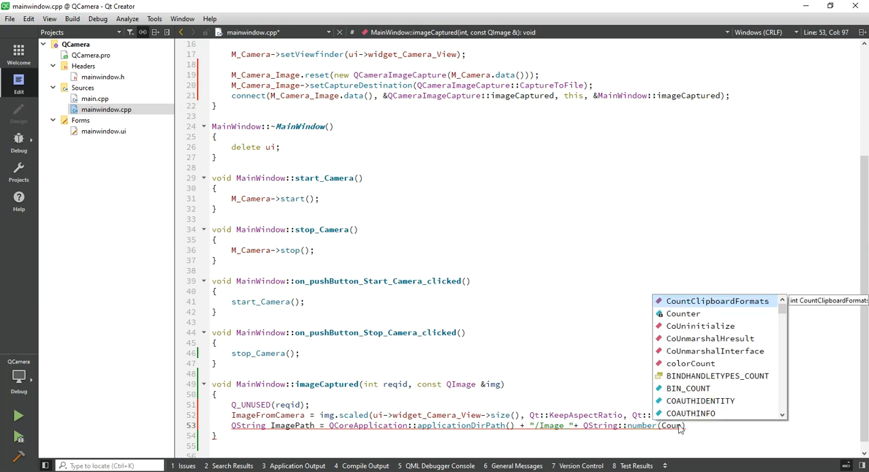
click(683, 314)
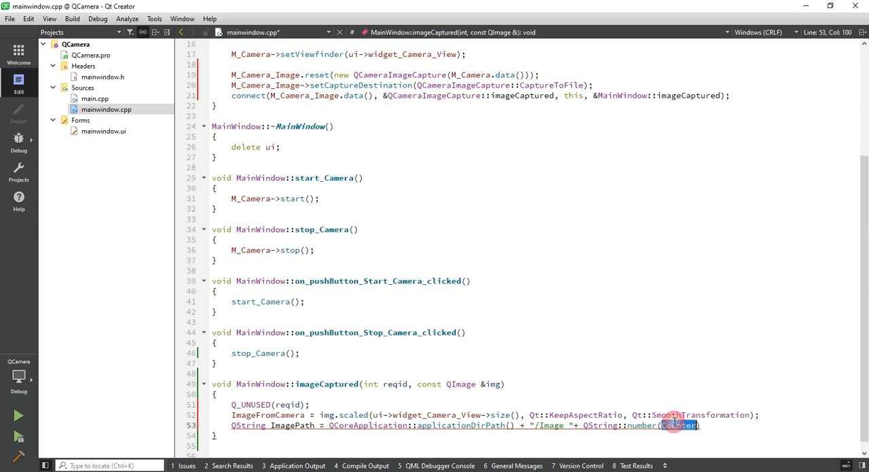
Add Counter = Counter + 1;, end ImagePath with ".bmp", and save via QPixmap::fromImage(ImageFromCamera).save.
text(Counter = Counter +)
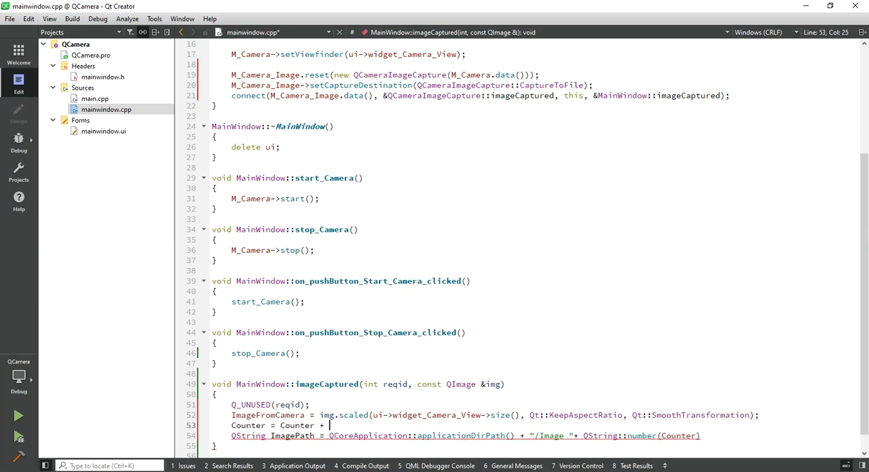
text(1;)
click(467, 436)
text( + ")
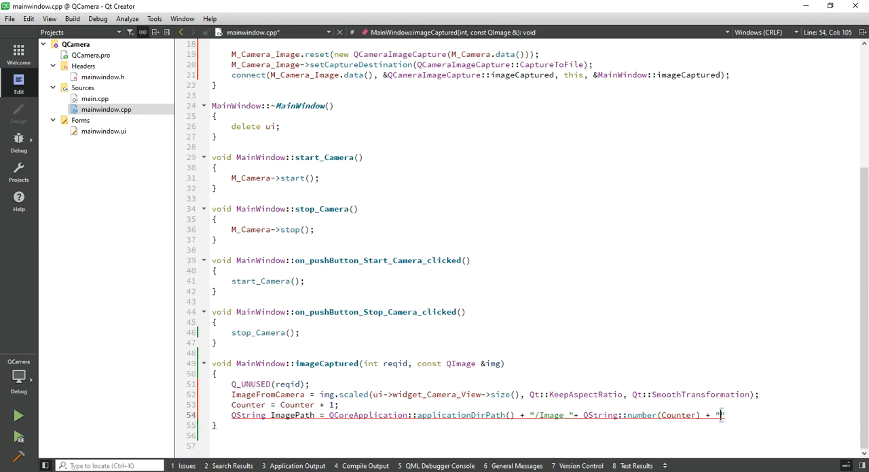
text(.bmp)
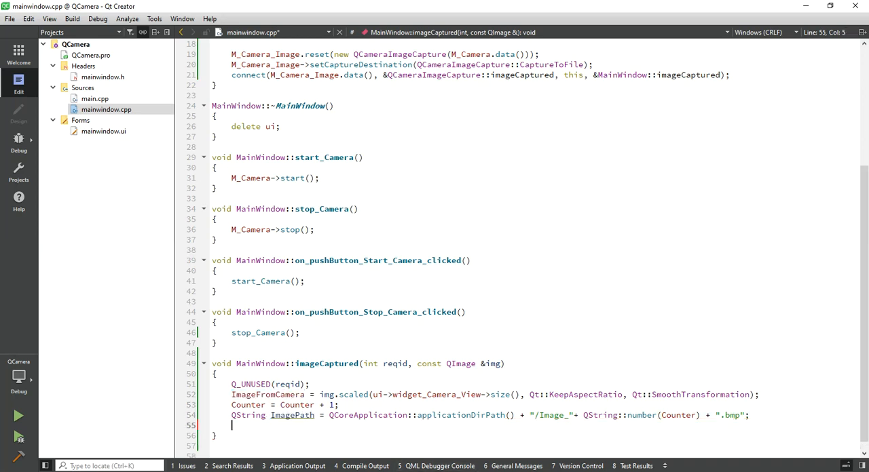
text(QPixmap::fromImage(()
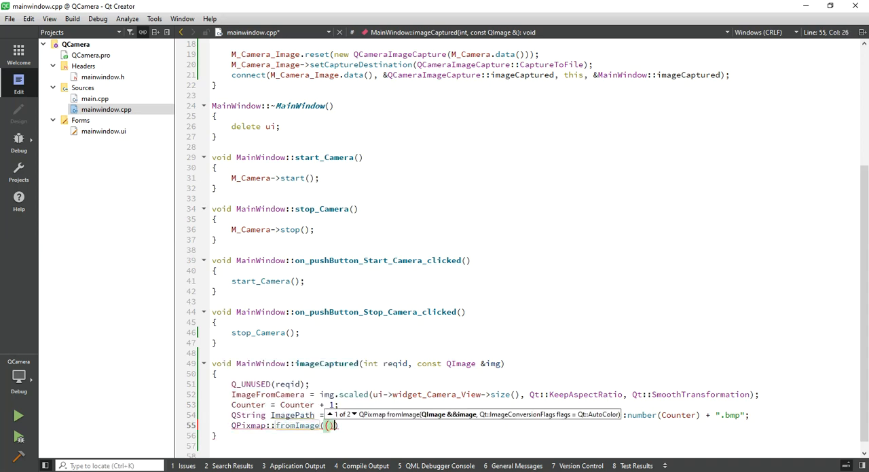
text(ImageFromCamera).sa)
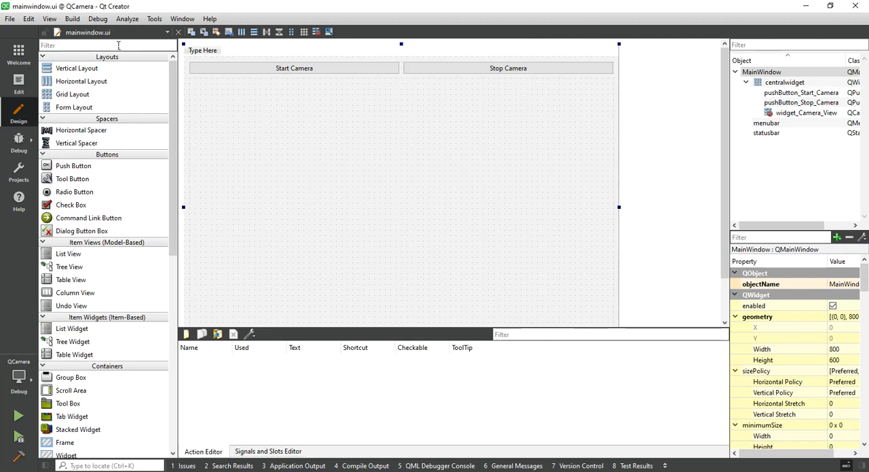
Add a wide push button named pushButton_Image_Capture below the camera buttons and create its clicked slot.
text(Butt)
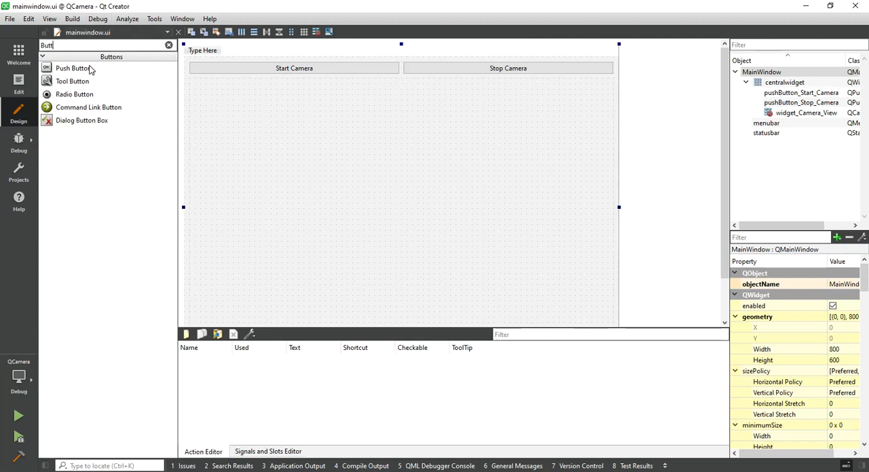
drag(73, 67, 370, 84)
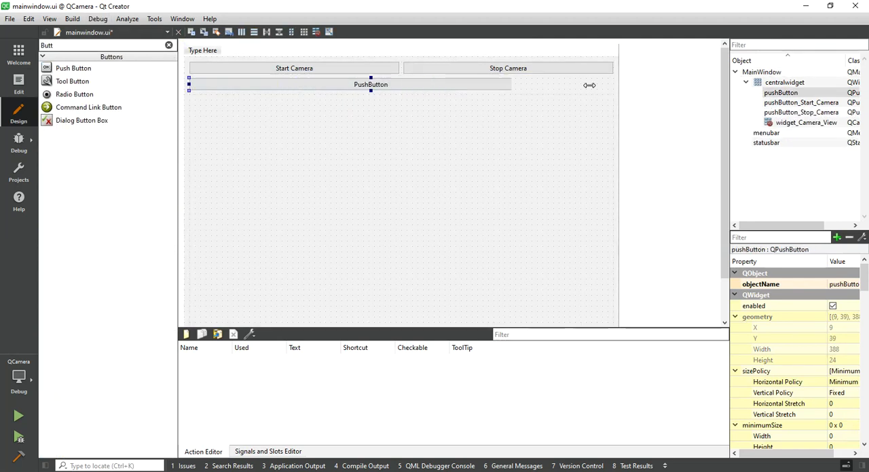
drag(371, 84, 613, 84)
text(Capture Image)
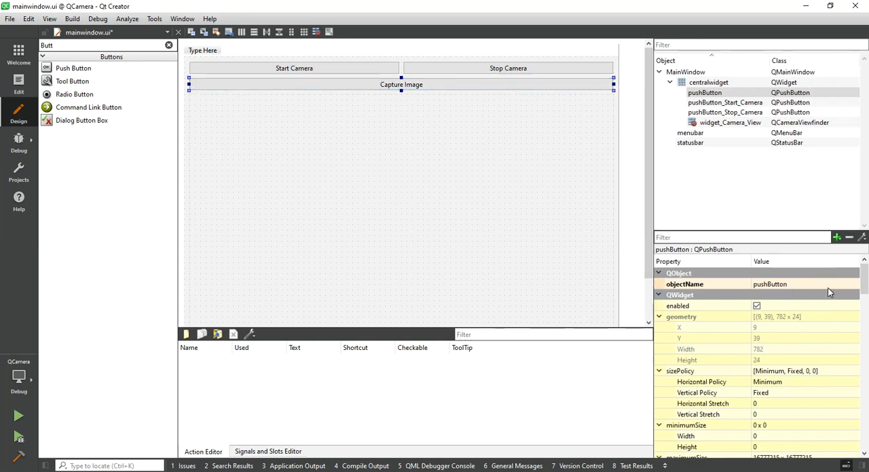
text(pushButton_Image_Capture)
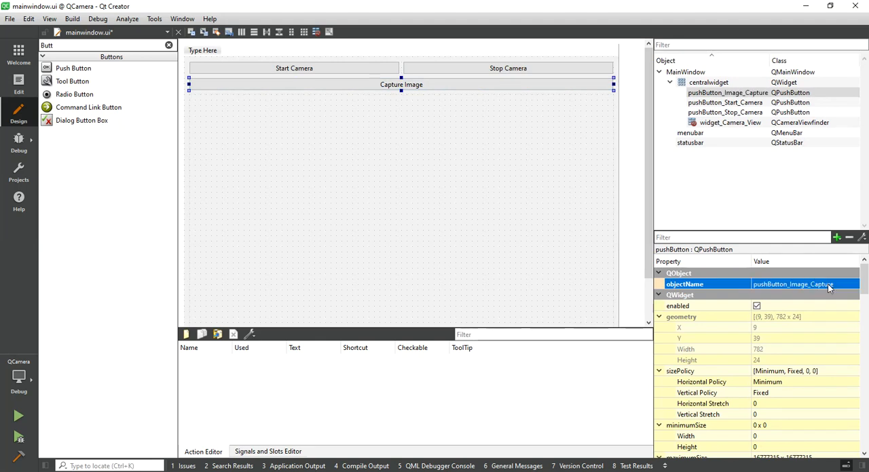
right_click(401, 84)
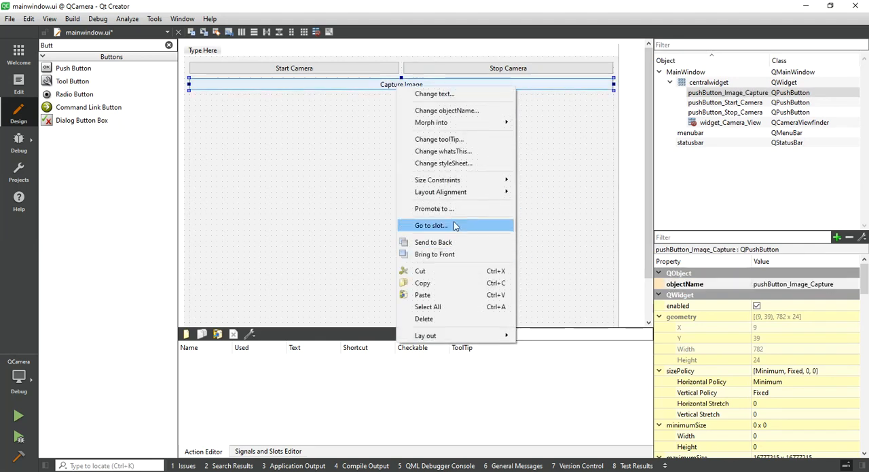
click(432, 226)
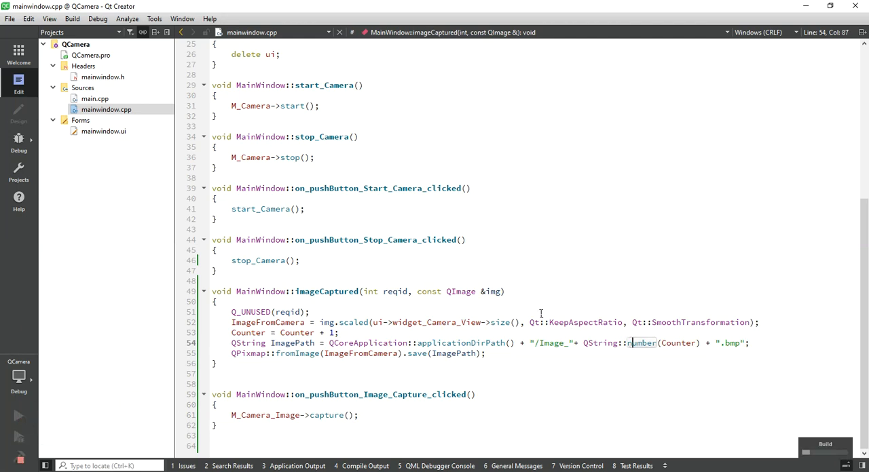
mouse_move(536, 317)
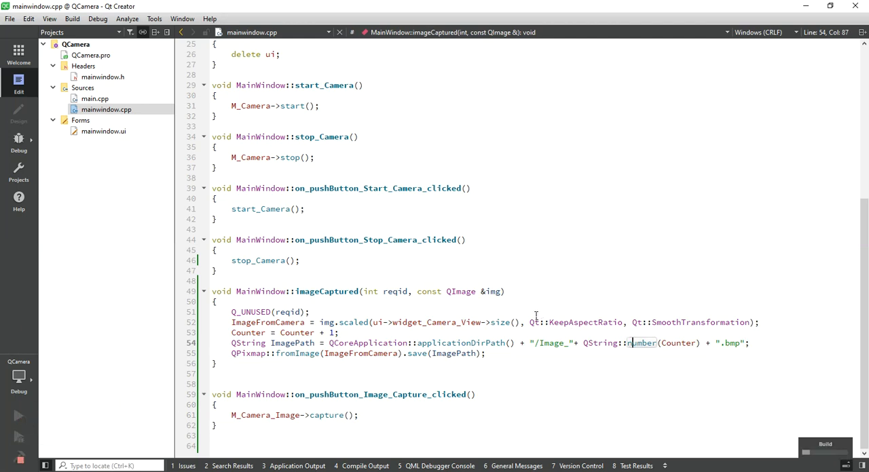
Start building the QCamera project with the capture slot code in place.
double_click(643, 343)
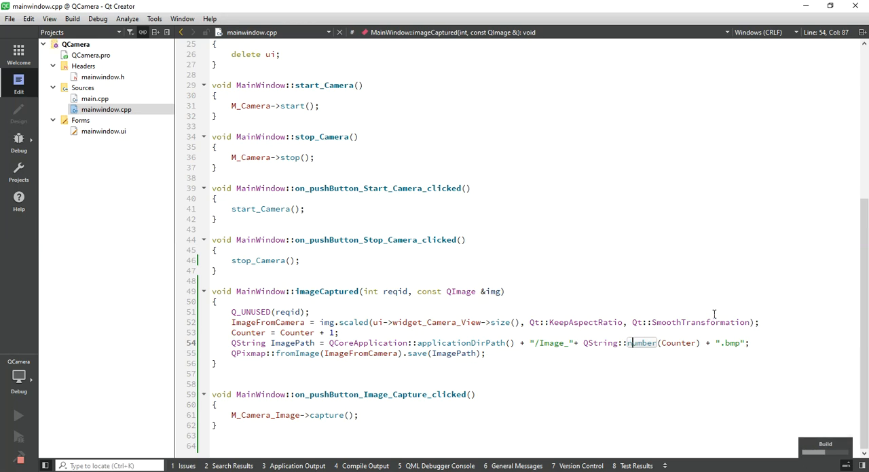
mouse_move(762, 401)
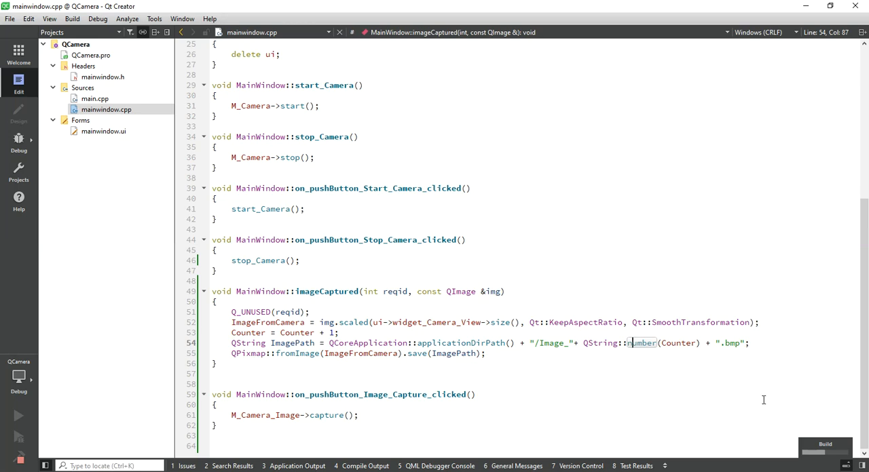
mouse_move(765, 396)
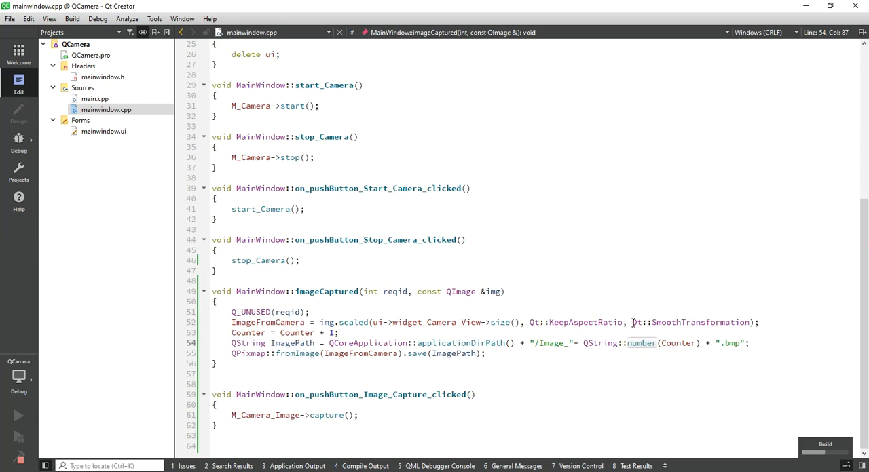
Run the camera app, start the live webcam feed, and capture Image_1.bmp.
click(13, 415)
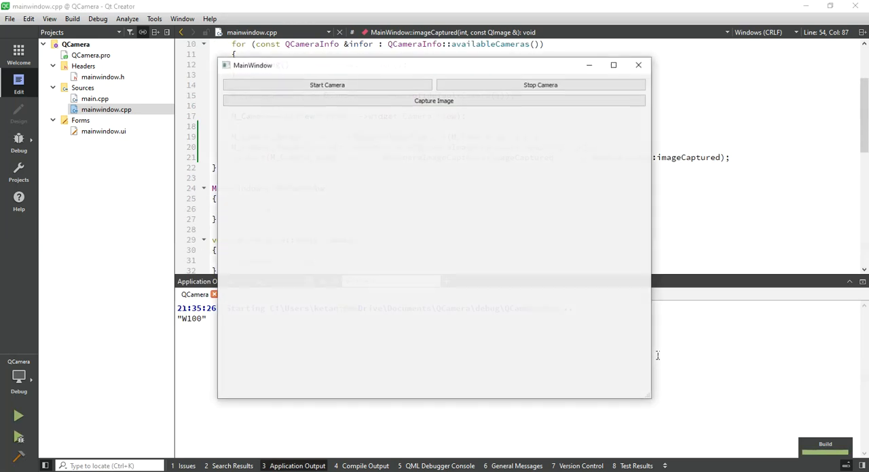
click(327, 84)
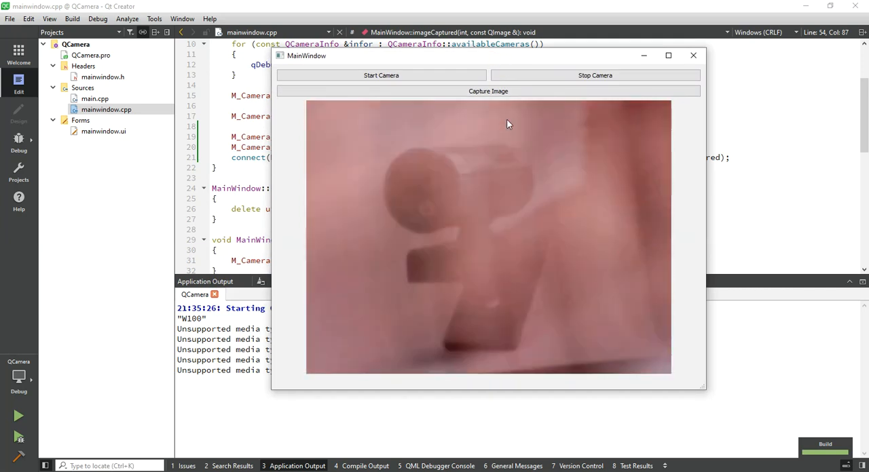
click(488, 91)
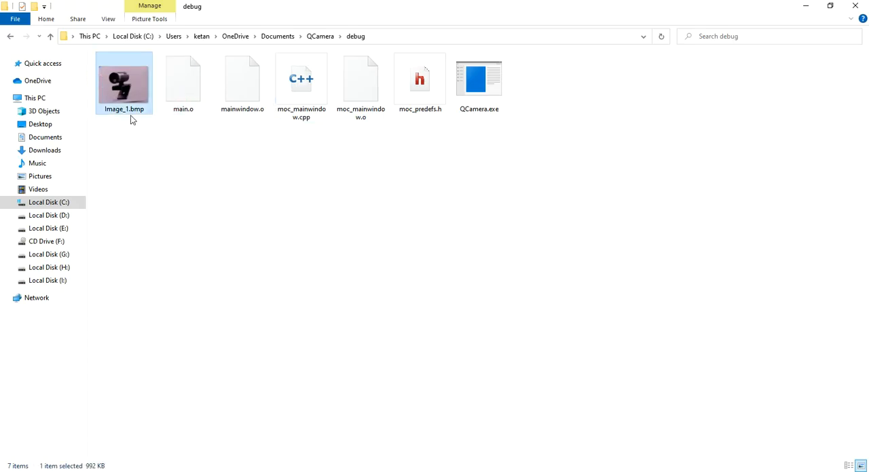
Open the QCamera debug folder beside the app and capture more stills into it.
double_click(123, 82)
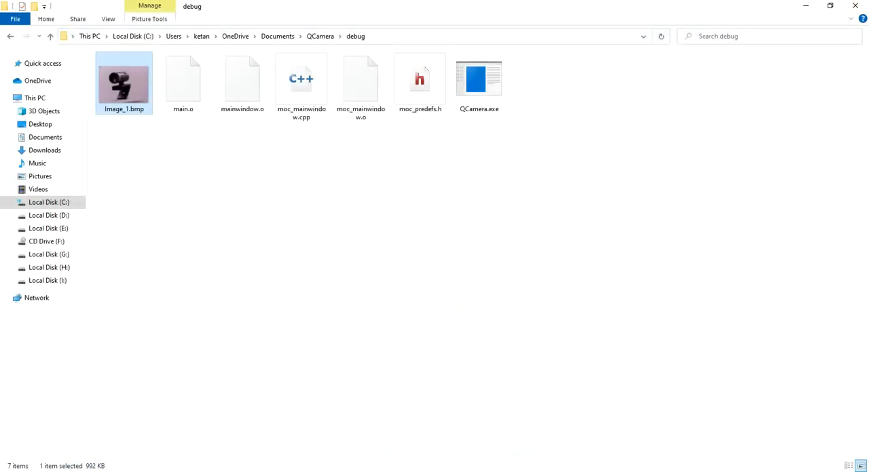
double_click(478, 77)
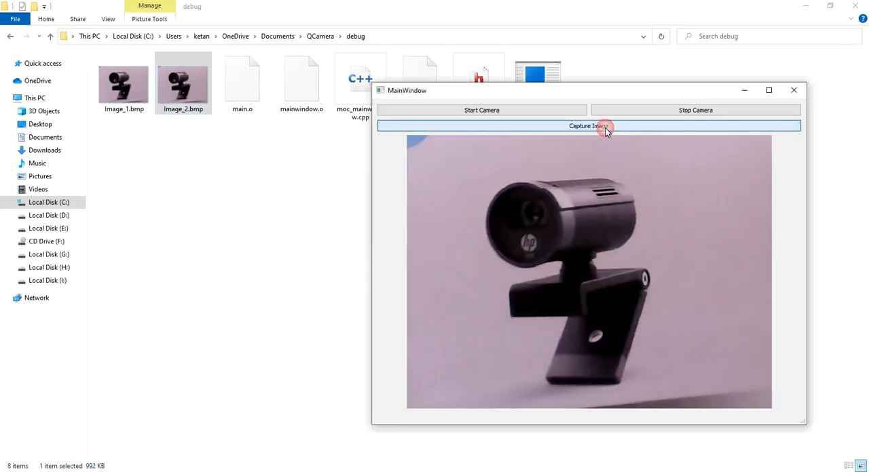
click(604, 125)
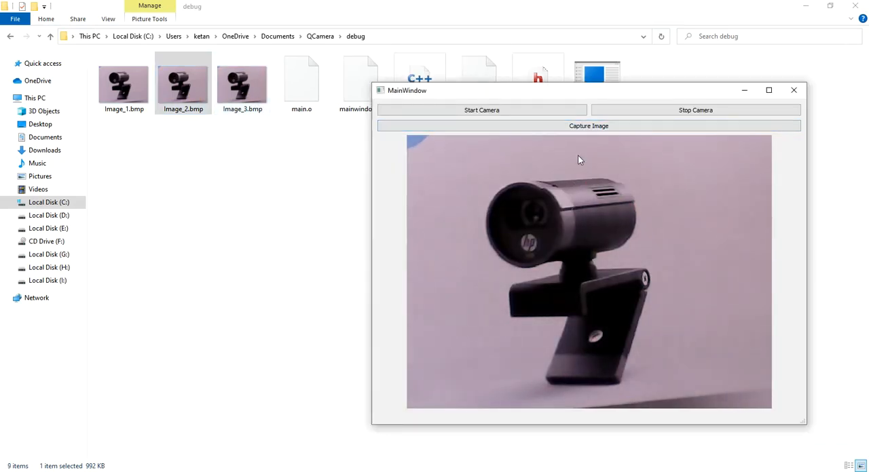
click(588, 126)
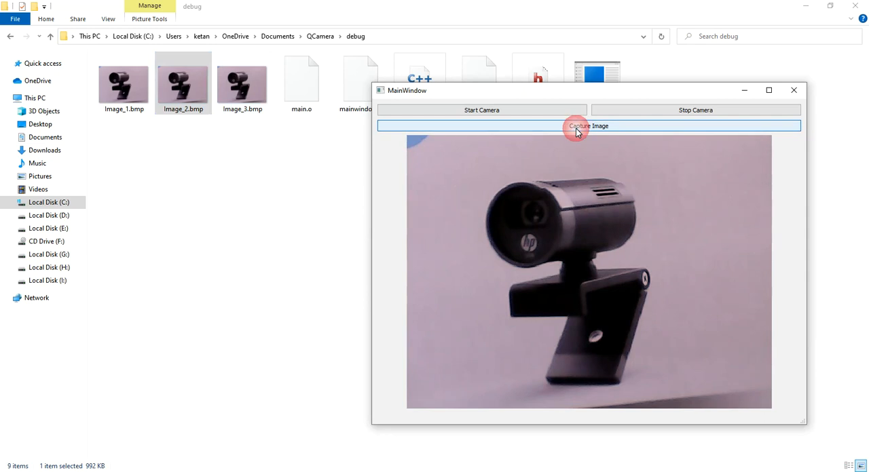
click(588, 126)
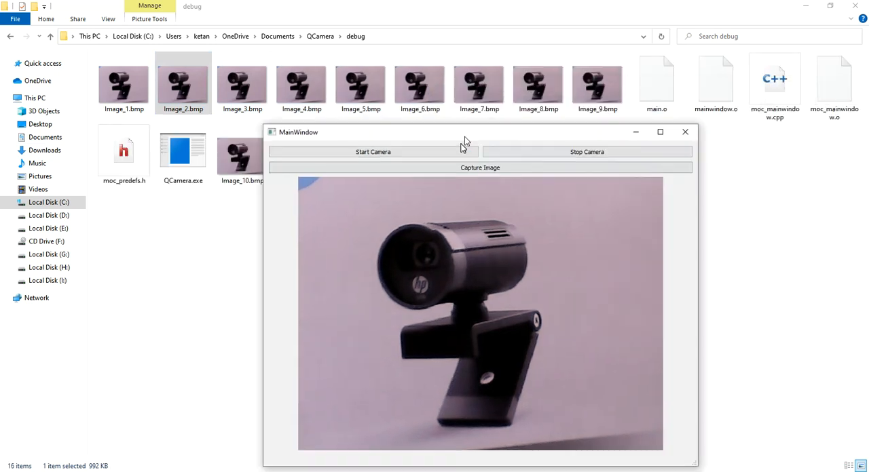
click(685, 132)
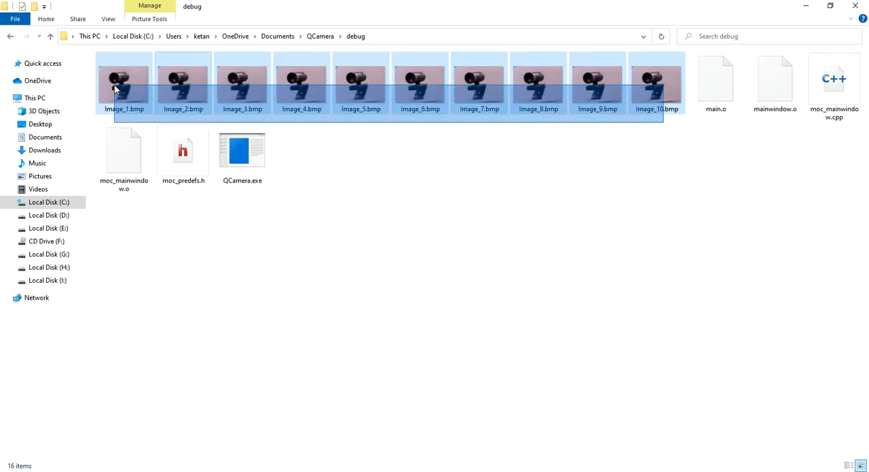
Bring the camera app forward and capture Image_11.bmp through Image_14.bmp.
double_click(242, 150)
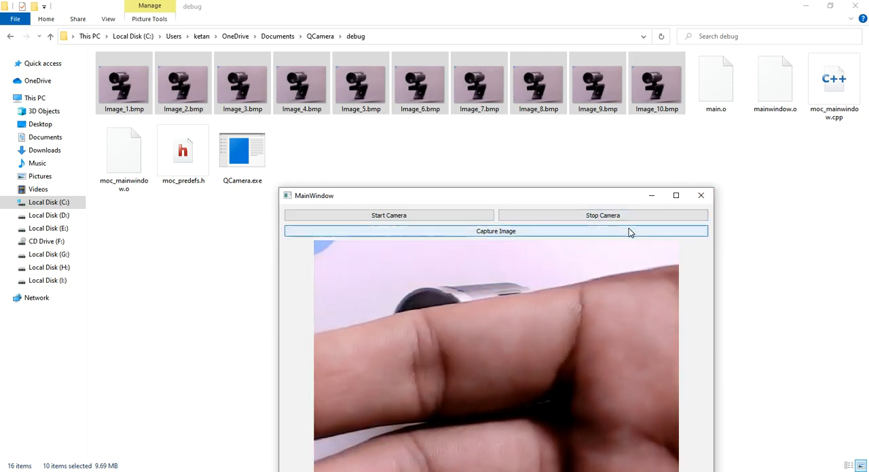
click(495, 231)
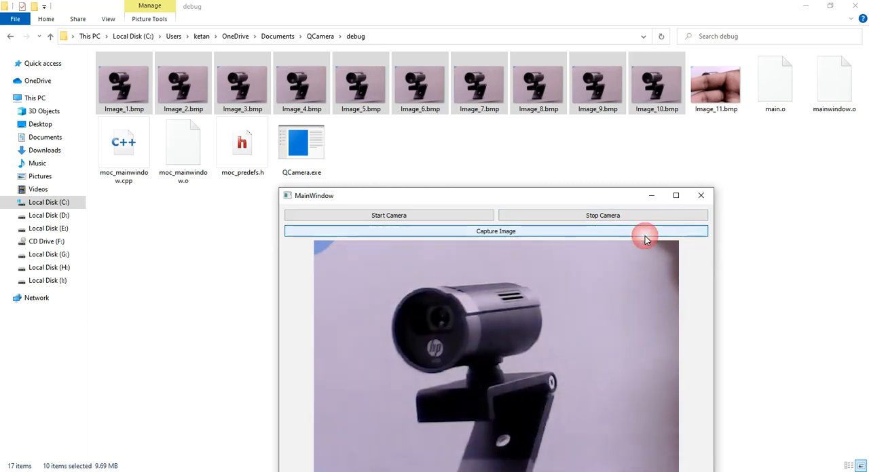
click(495, 231)
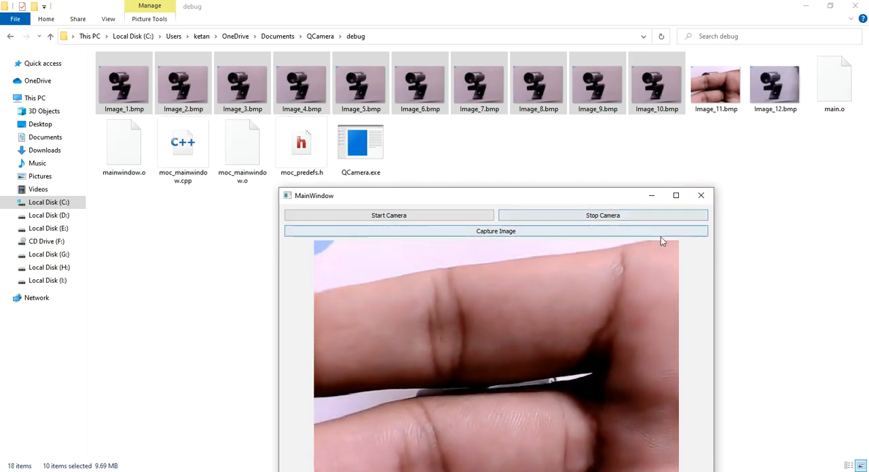
click(496, 231)
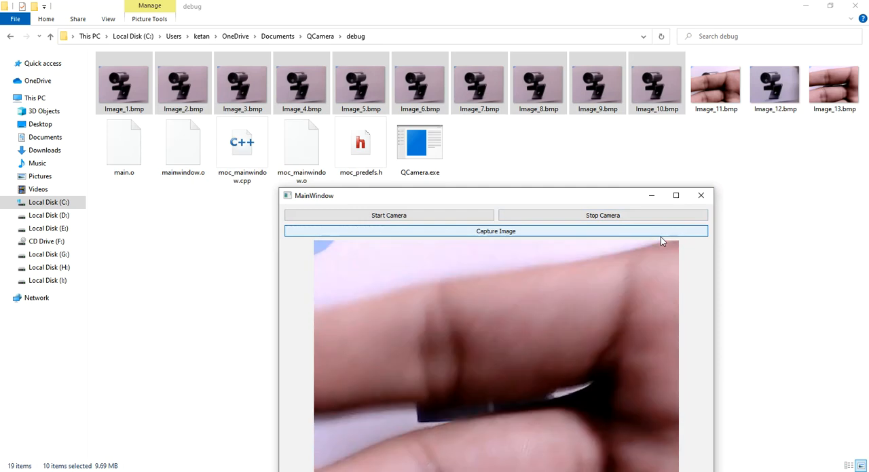
click(496, 231)
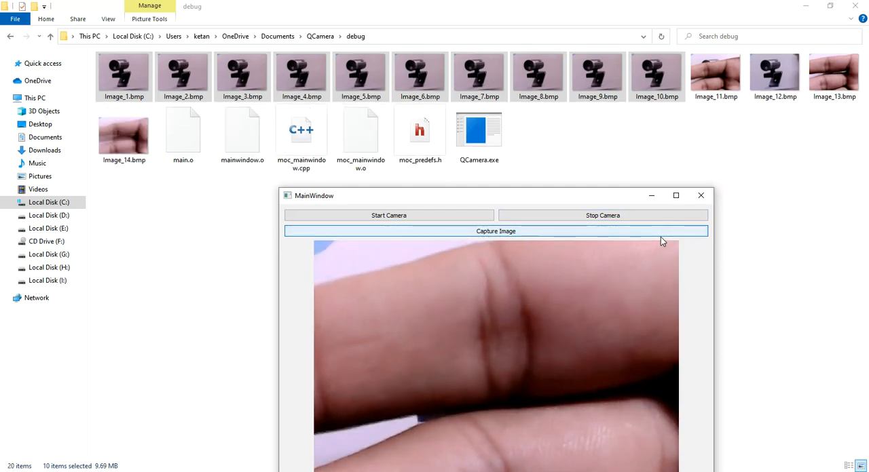
click(495, 232)
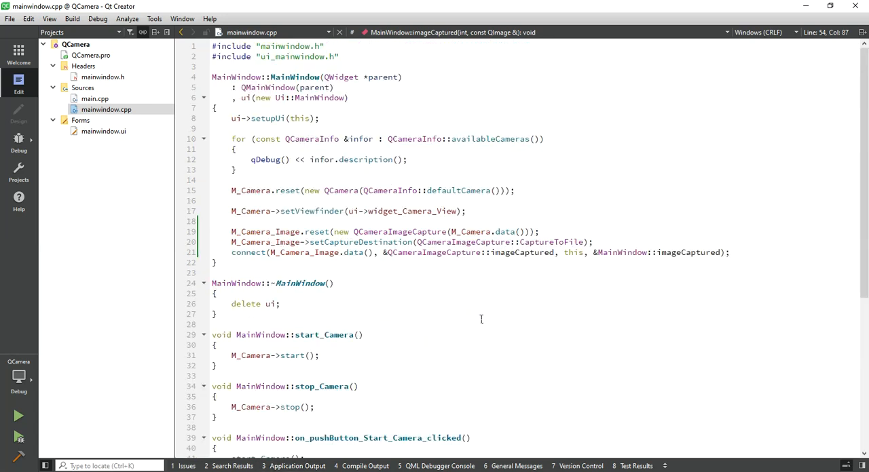
Scroll mainwindow.cpp, open mainwindow.h to review it, and collapse the Forms group.
scroll(down, 3)
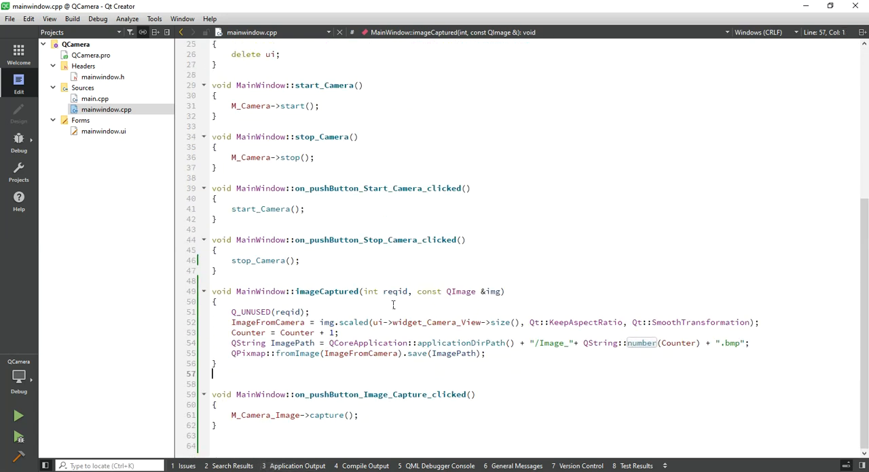
scroll(up, 3)
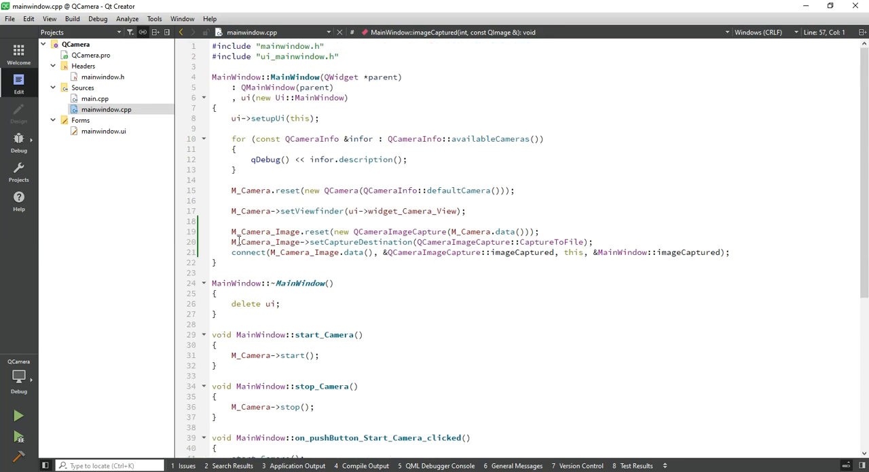
click(102, 77)
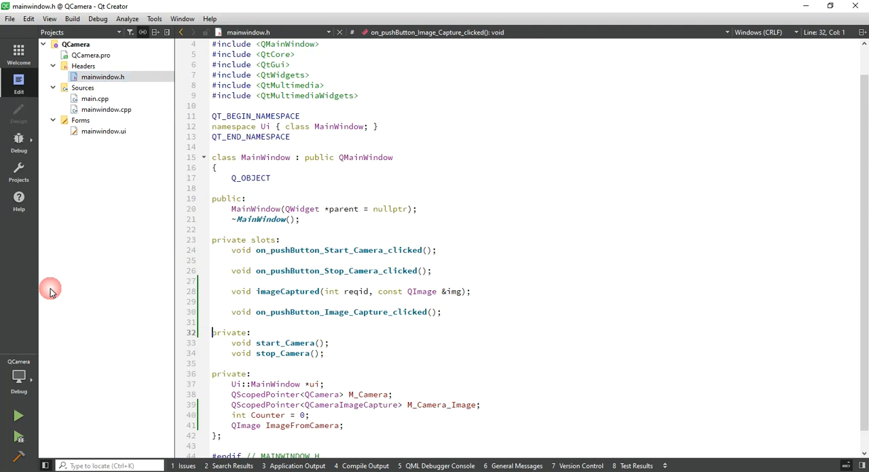
scroll(down, 3)
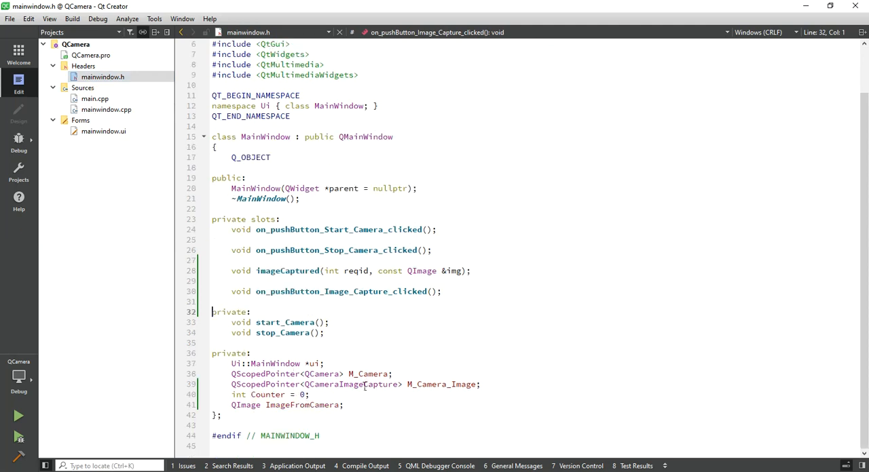
mouse_move(276, 271)
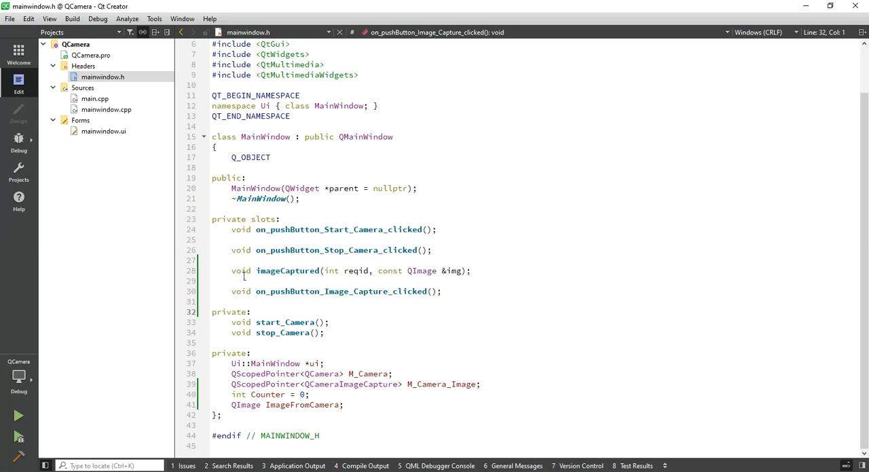
mouse_move(409, 362)
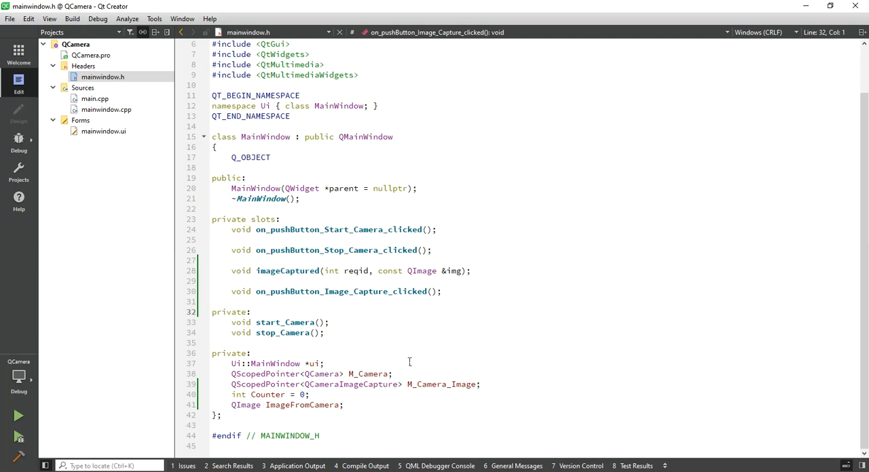
click(80, 120)
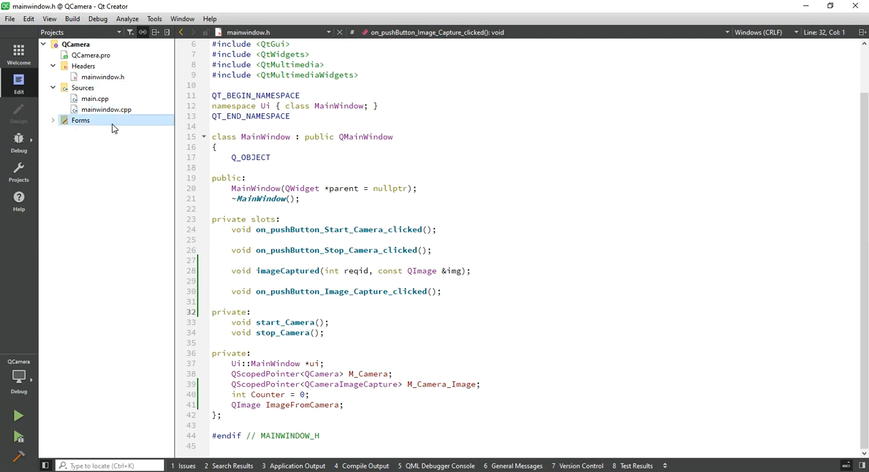
Reopen mainwindow.cpp, highlighting capture() and the full imageCaptured function body.
click(105, 109)
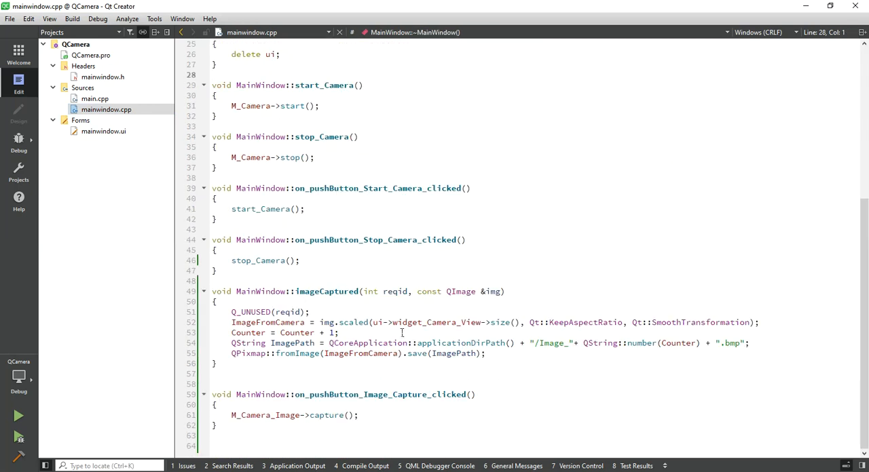
double_click(268, 322)
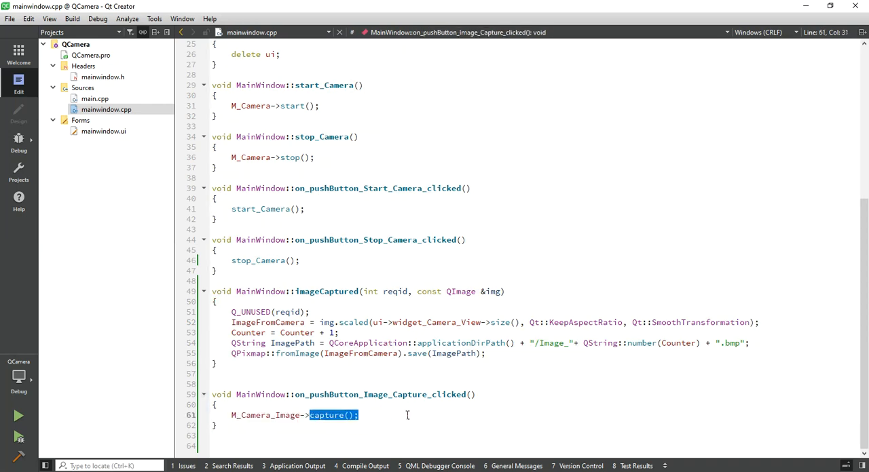
mouse_move(390, 395)
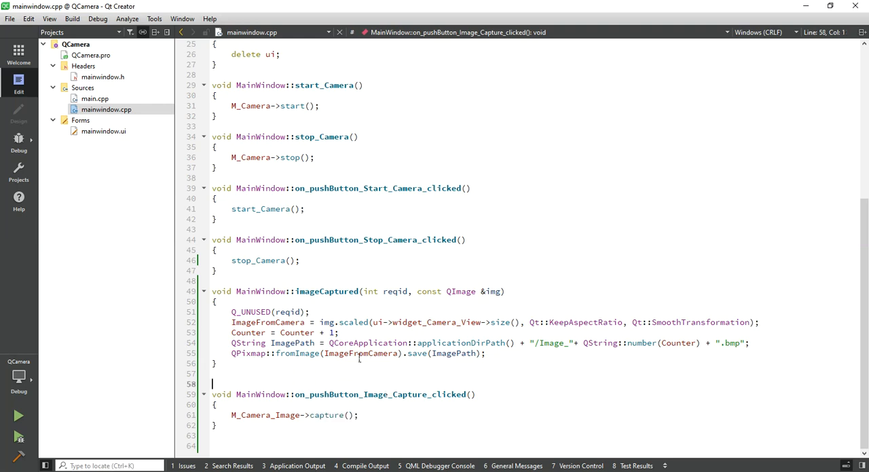
drag(212, 291, 216, 363)
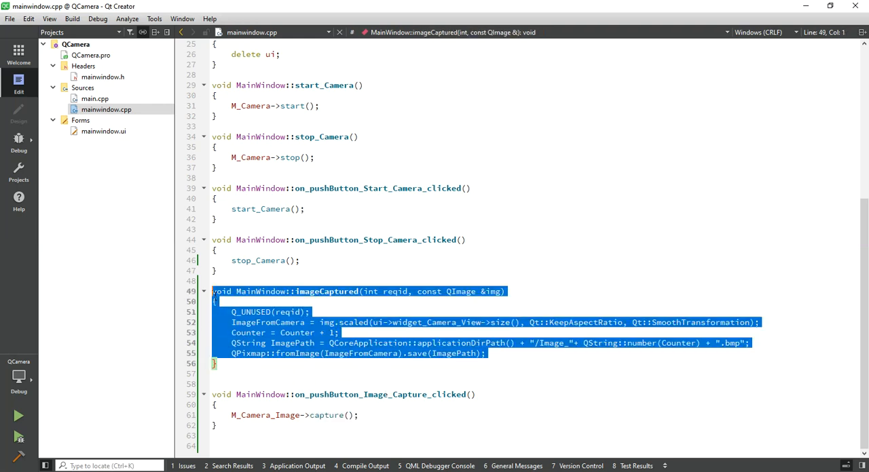